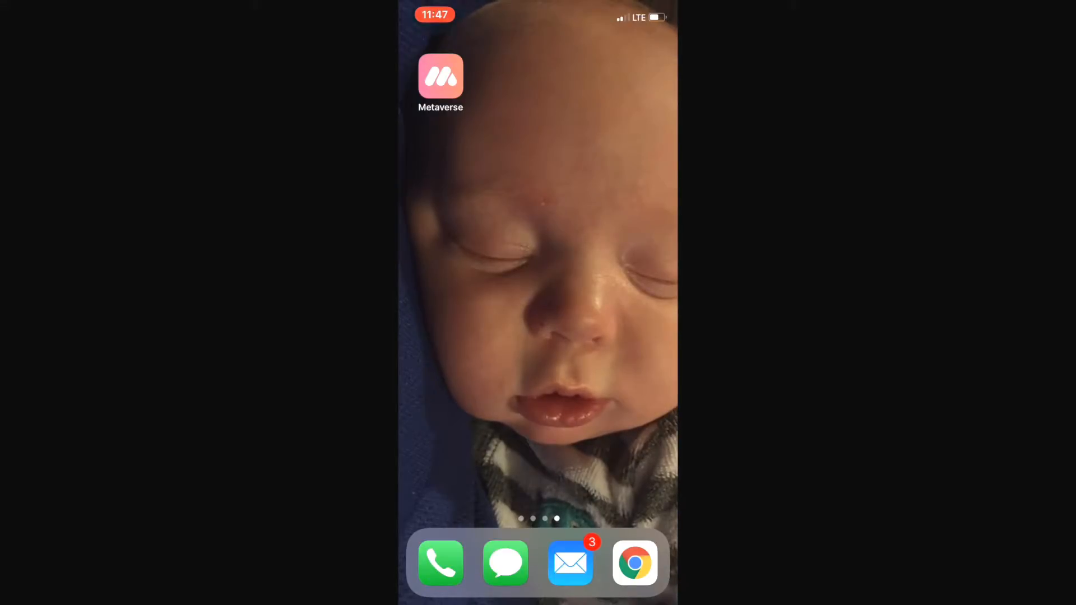
Step: Launch Metaverse, search 'third floor', and open the Escape the Third Floor! experience
{"action": "left_click", "coordinate": [440, 77]}
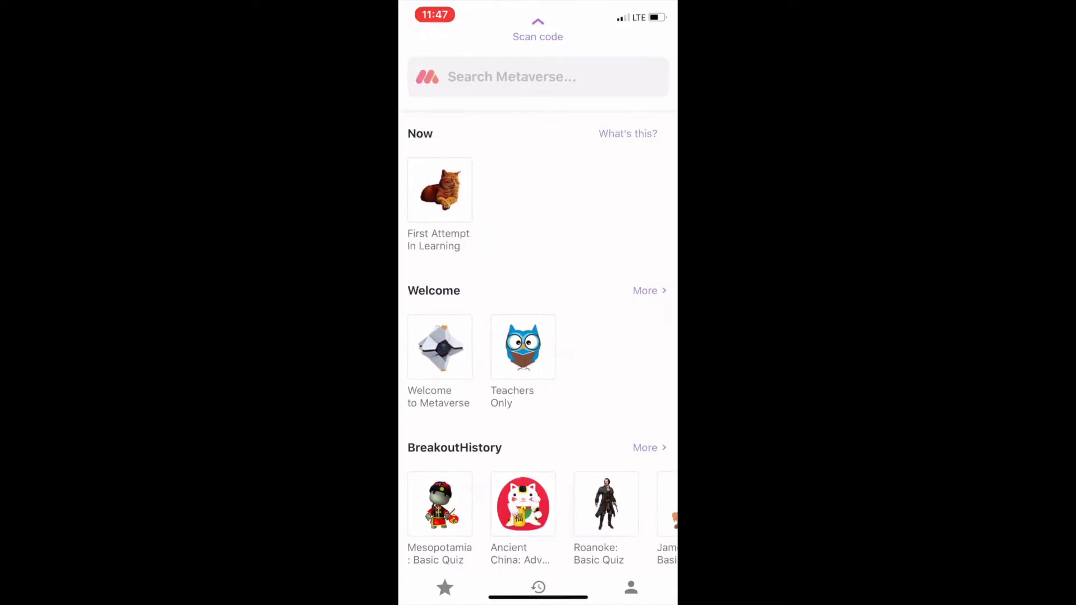
{"action": "left_click", "coordinate": [537, 77]}
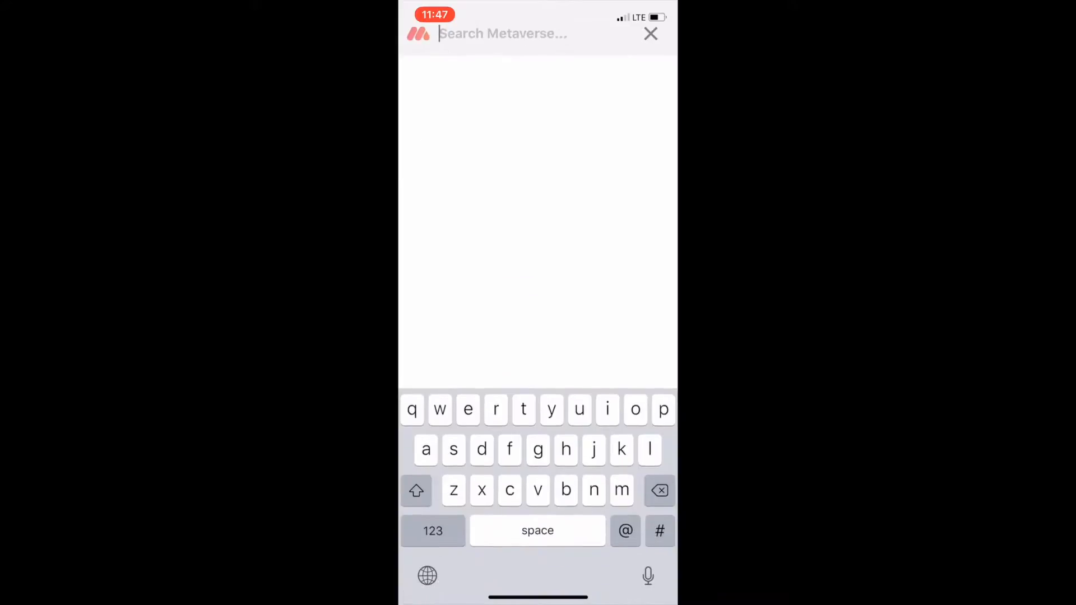
{"action": "type", "text": "t"}
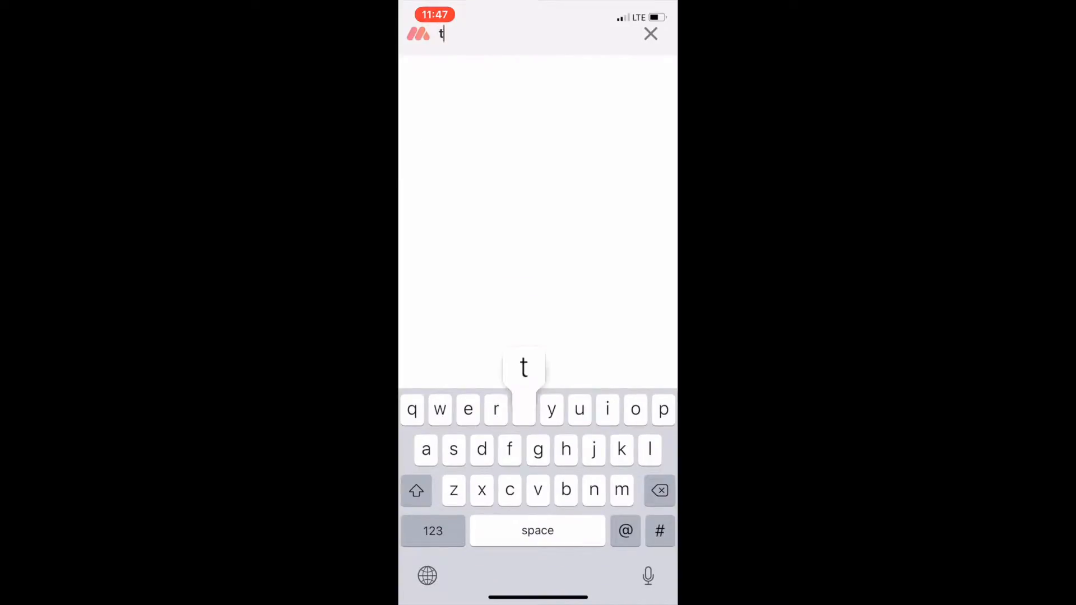
{"action": "type", "text": "hird floor"}
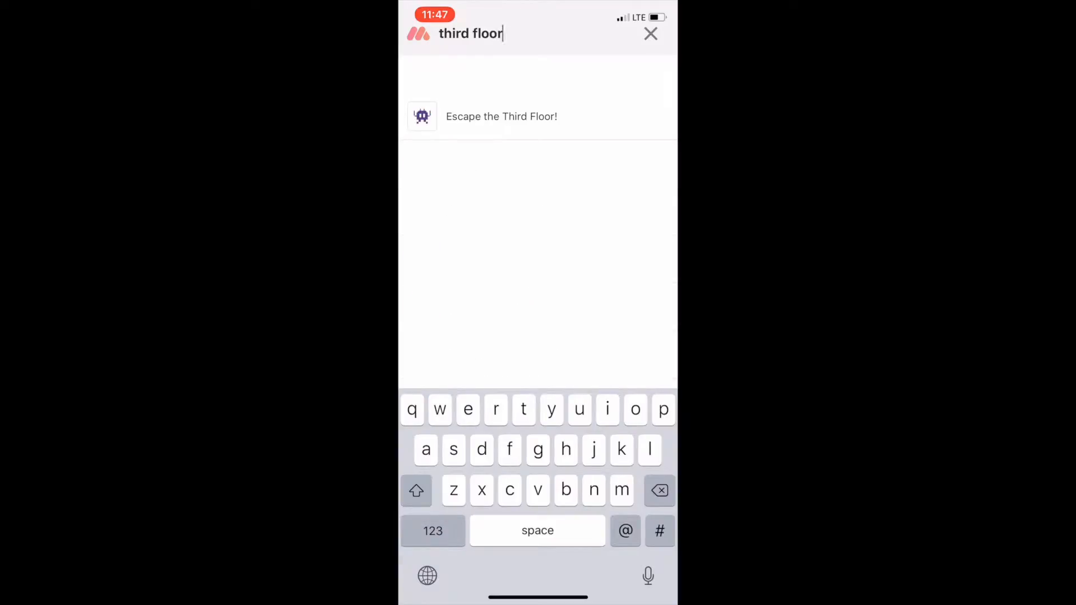
{"action": "left_click", "coordinate": [502, 117]}
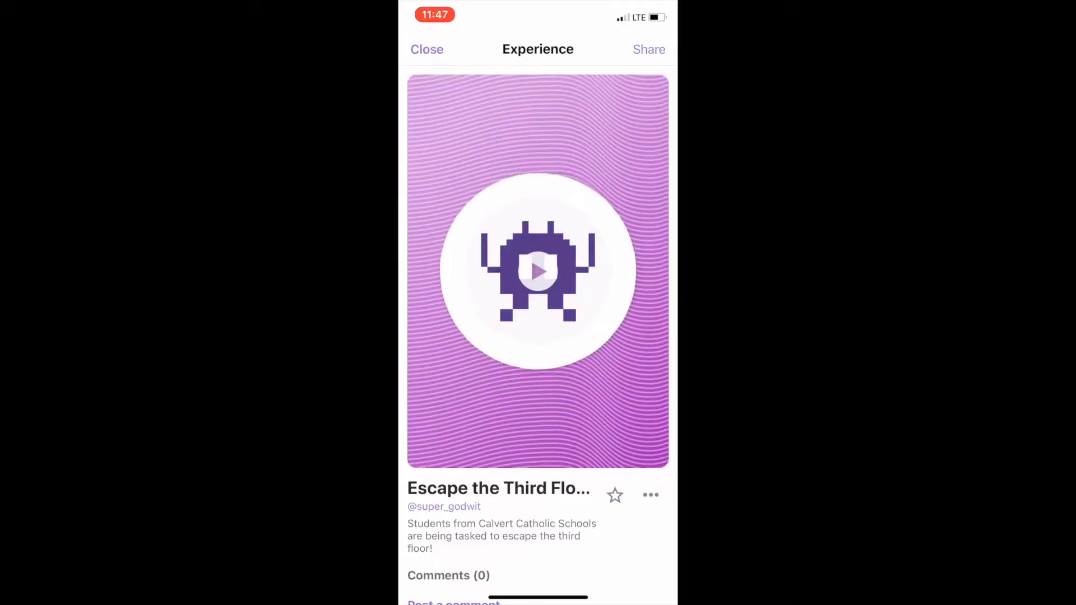
Step: Play the experience and move past the trapped intro message to the clue
{"action": "left_click", "coordinate": [538, 273]}
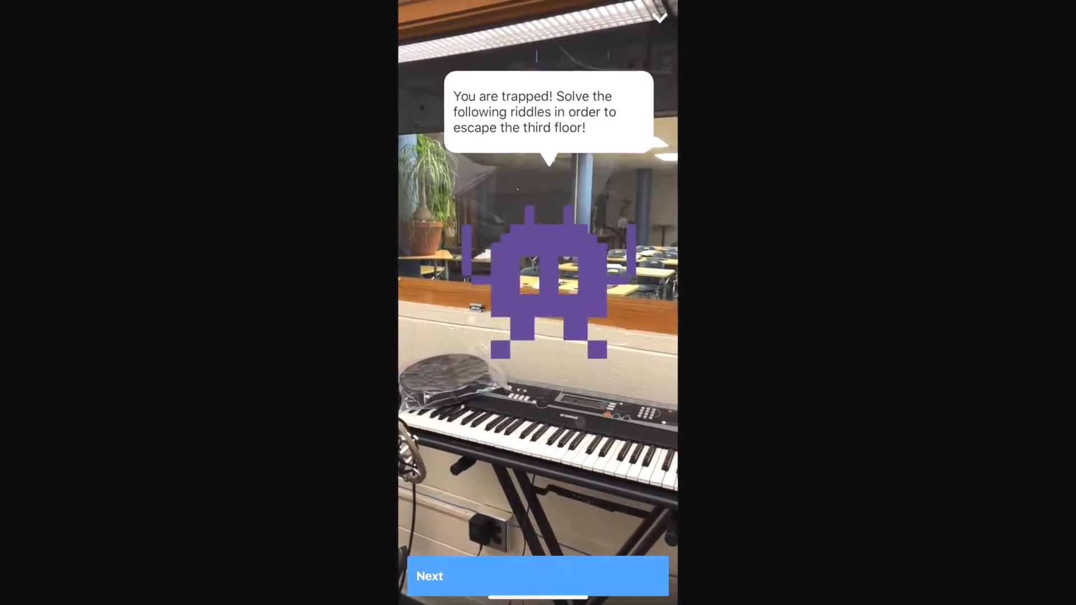
{"action": "left_click", "coordinate": [545, 576]}
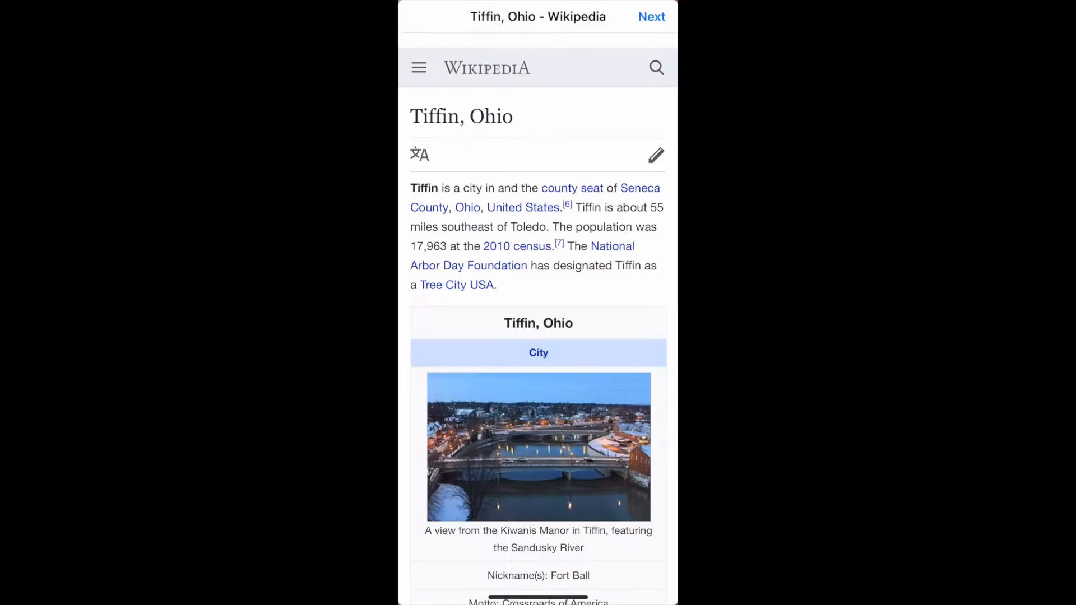
Step: Scroll through the Tiffin, Ohio Wikipedia article to read the clue
{"action": "scroll", "scroll_direction": "down", "scroll_amount": 3}
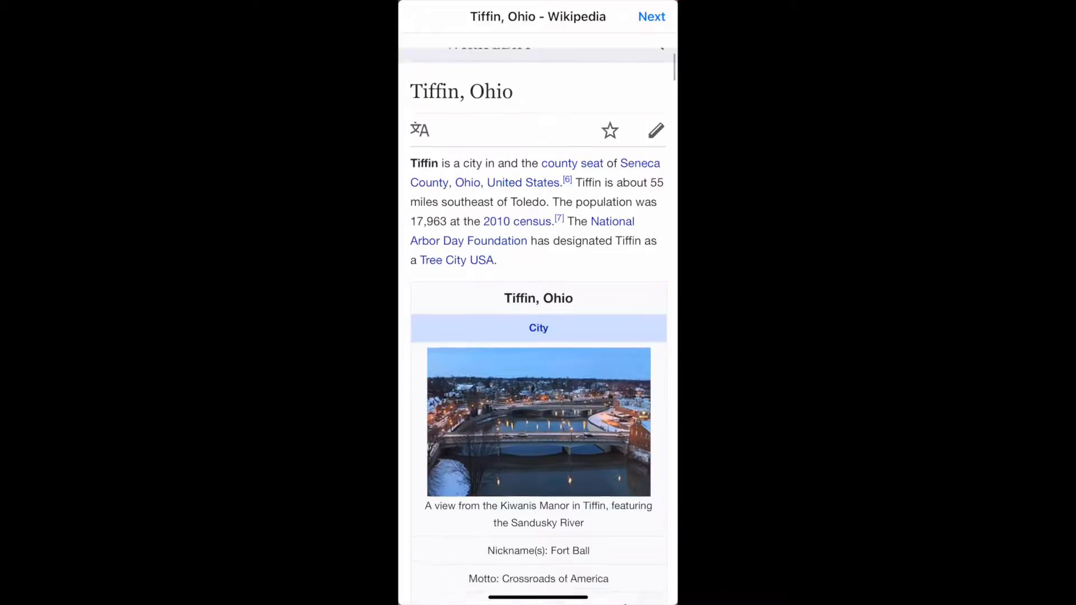
{"action": "scroll", "scroll_direction": "down", "scroll_amount": 3}
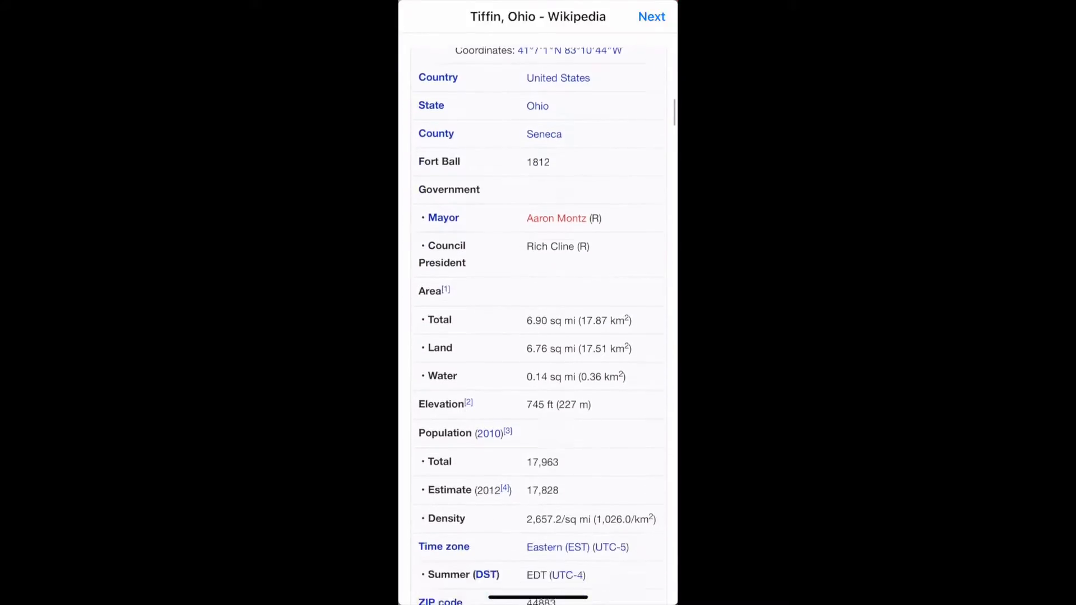
{"action": "scroll", "scroll_direction": "down", "scroll_amount": 3}
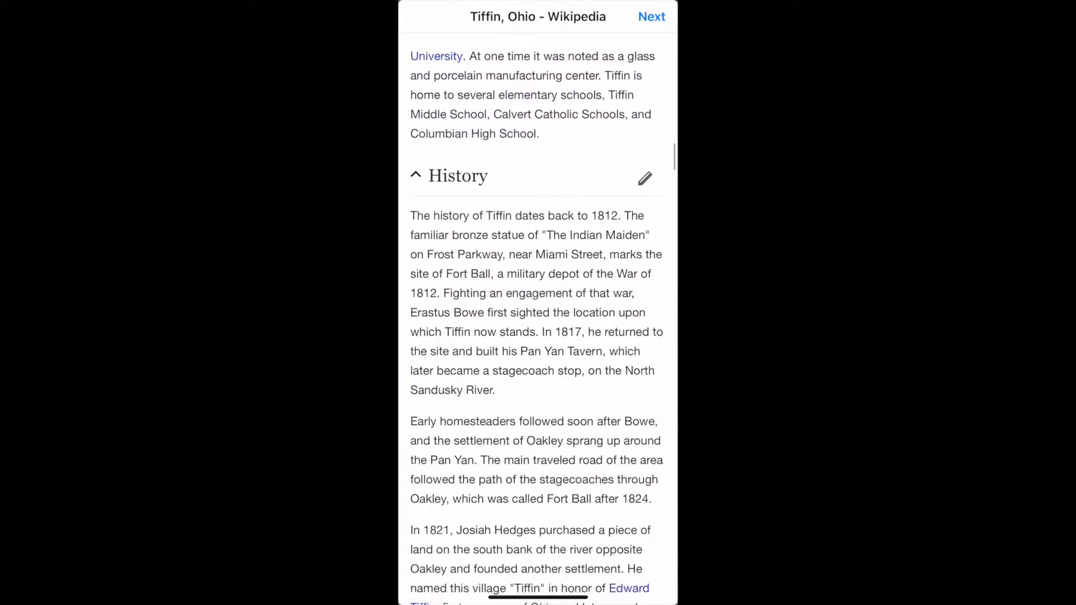
{"action": "scroll", "scroll_direction": "down", "scroll_amount": 3}
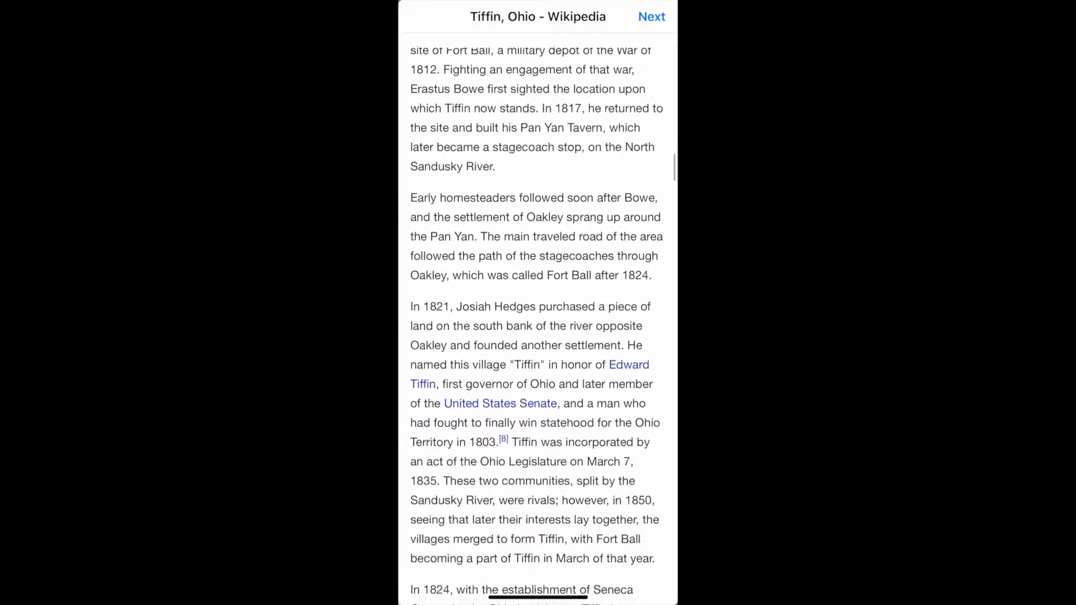
{"action": "scroll", "scroll_direction": "down", "scroll_amount": 3}
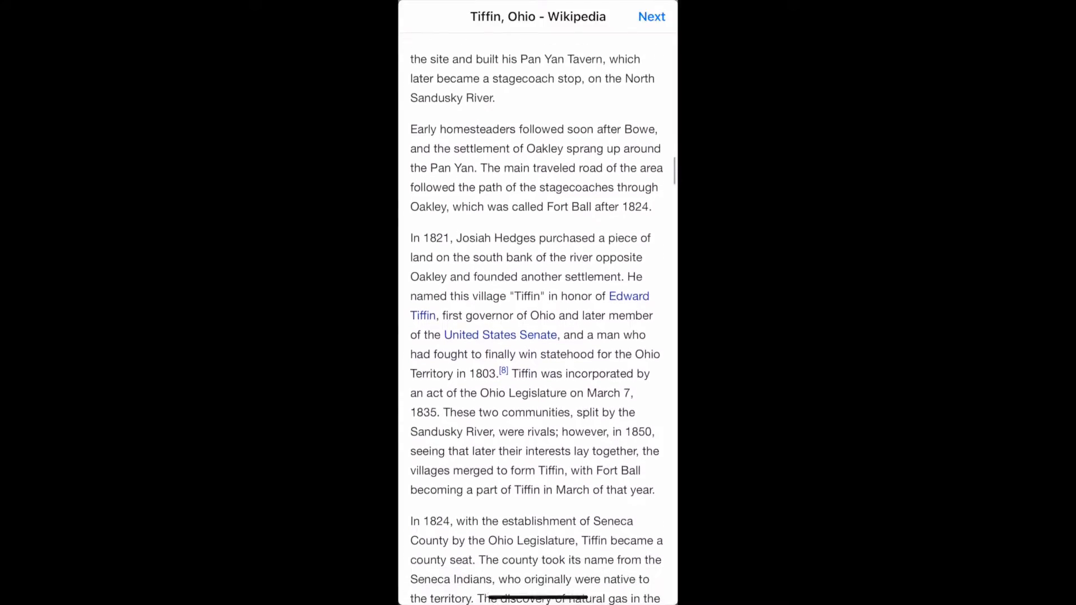
{"action": "scroll", "scroll_direction": "down", "scroll_amount": 3}
{"action": "type", "text": "Hed"}
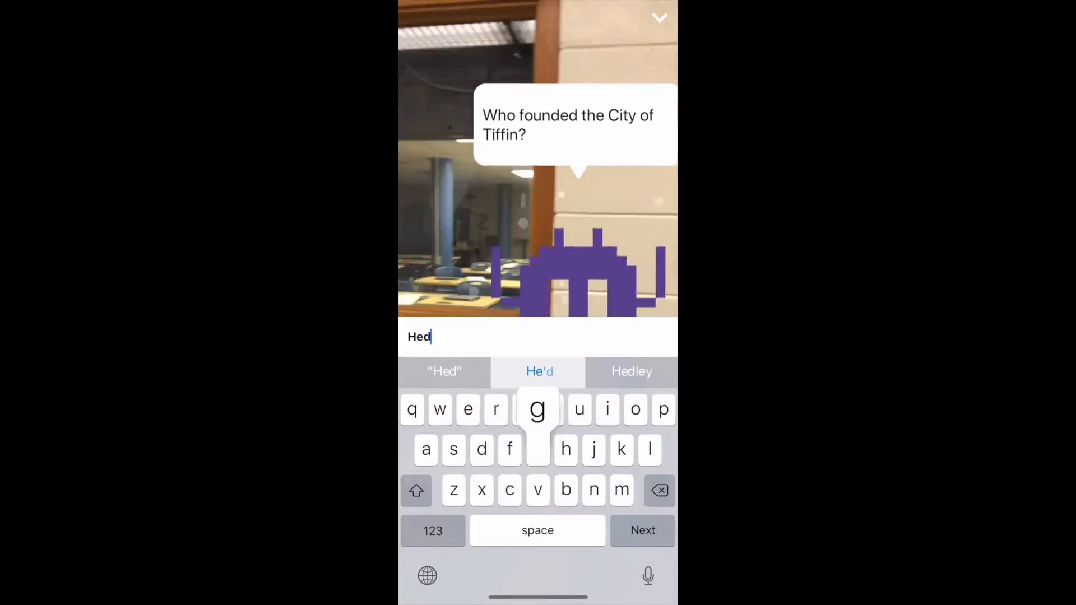
Step: Submit the answer to 'Who founded the City of Tiffin?' and continue to the next question
{"action": "left_click", "coordinate": [642, 530]}
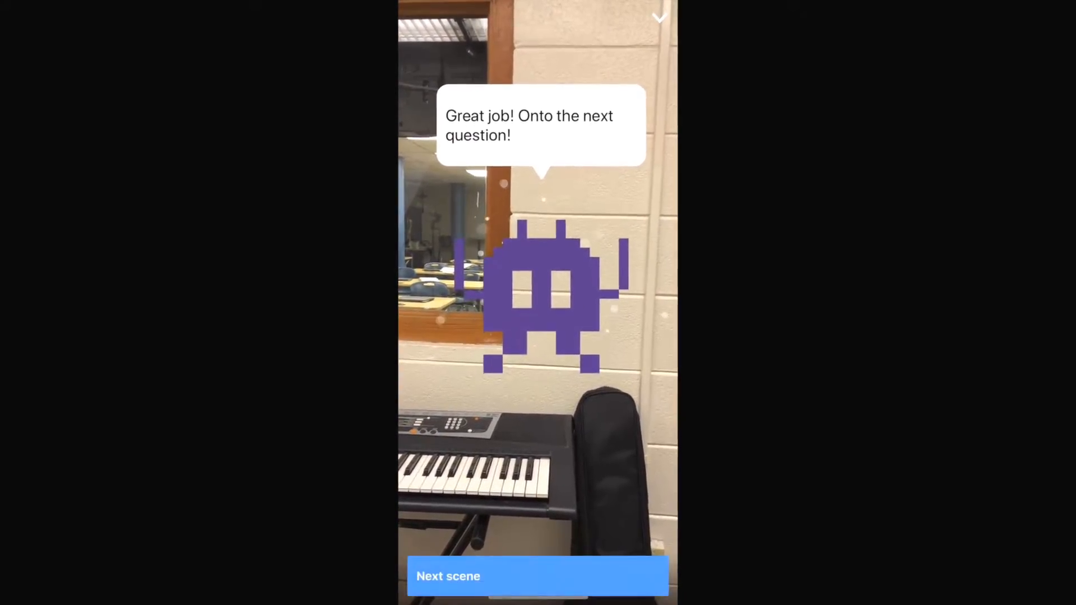
{"action": "left_click", "coordinate": [535, 585]}
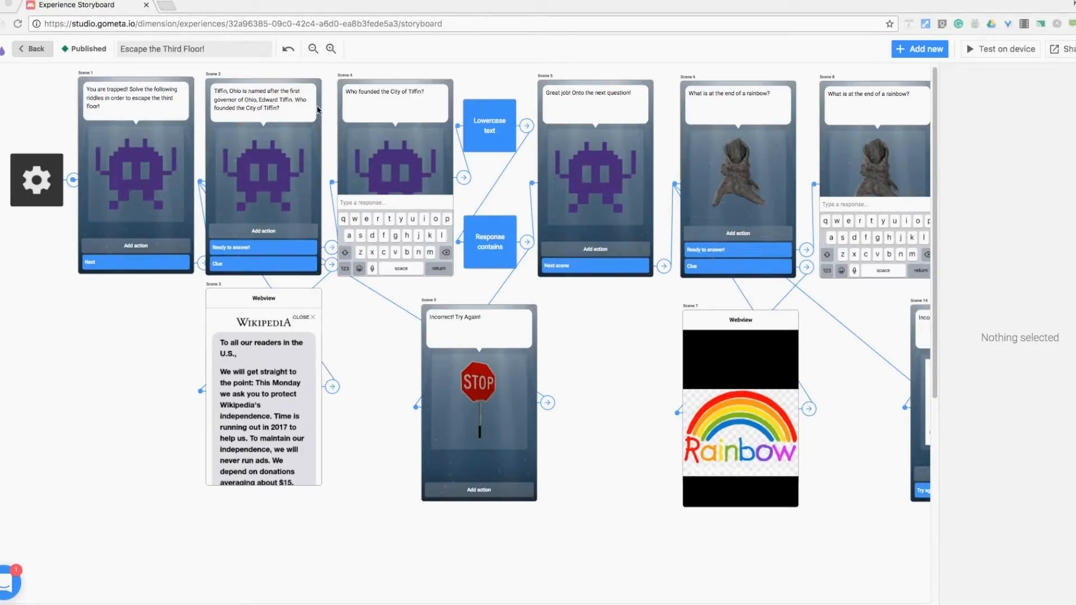
{"action": "mouse_move", "coordinate": [140, 36]}
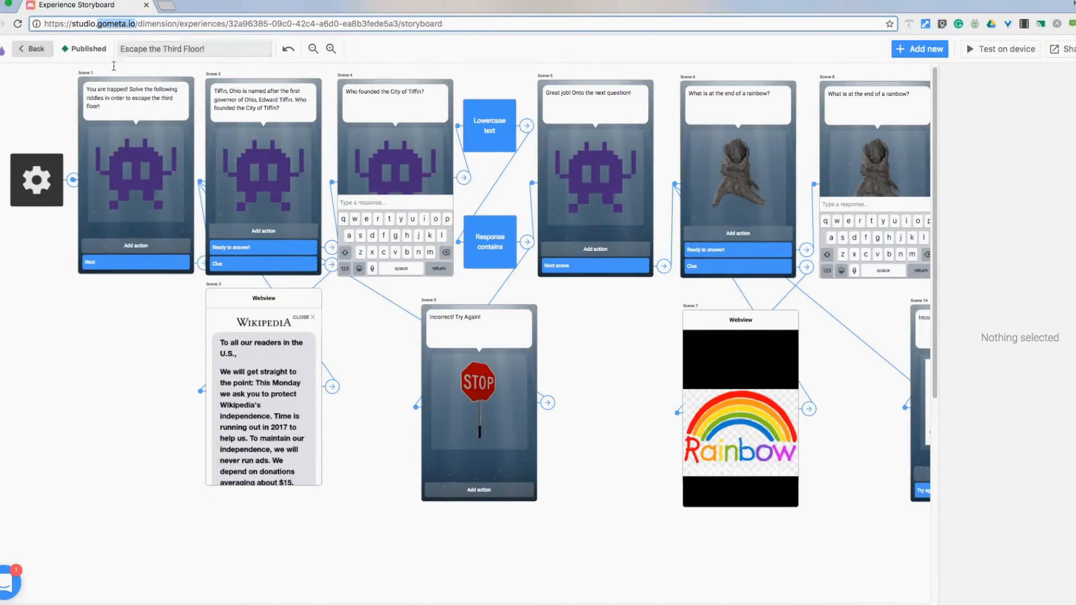
{"action": "mouse_move", "coordinate": [102, 425]}
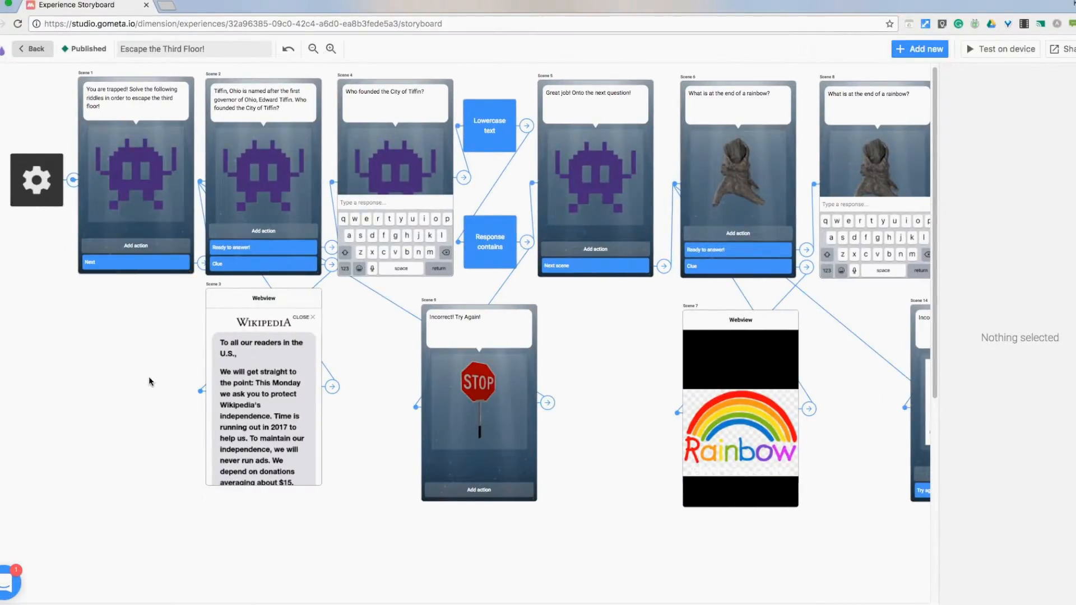
{"action": "mouse_move", "coordinate": [170, 360]}
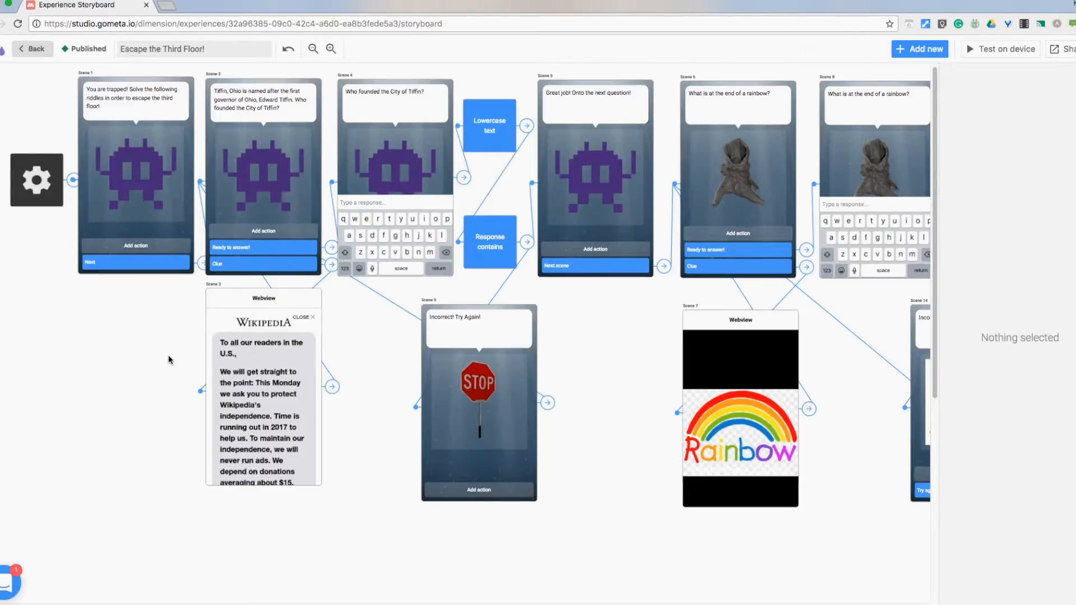
{"action": "mouse_move", "coordinate": [123, 165]}
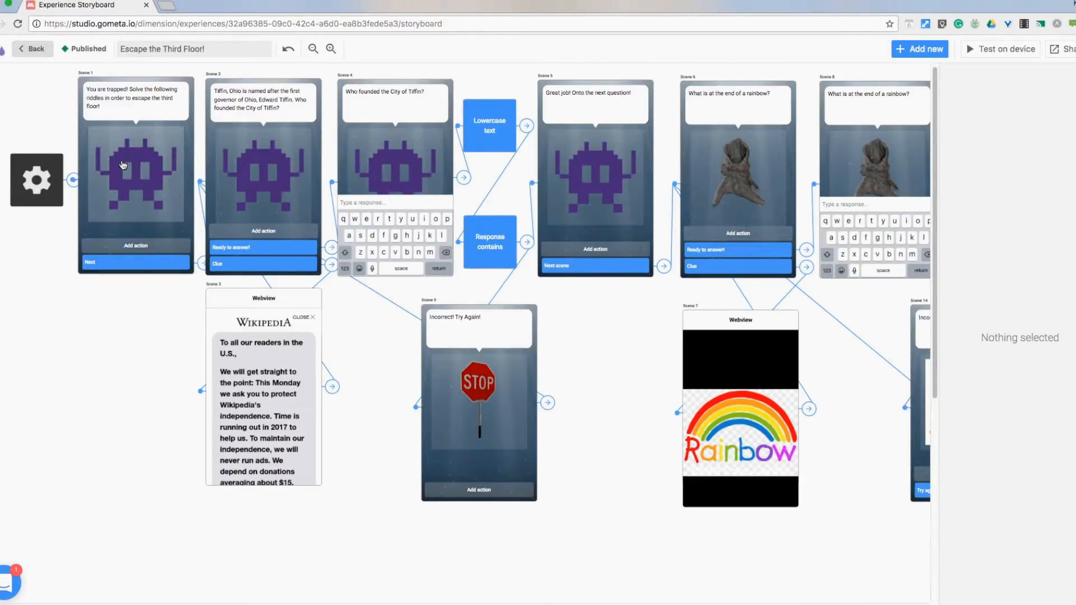
{"action": "mouse_move", "coordinate": [131, 167]}
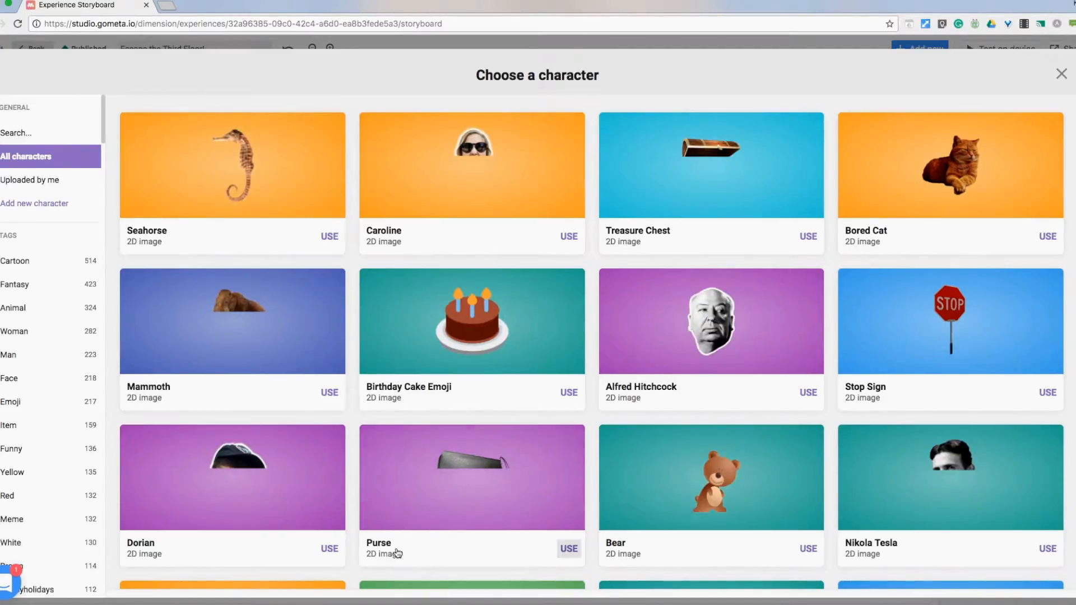
Step: Browse the Choose a character catalogue and close it, keeping the purple pixel character
{"action": "scroll", "scroll_direction": "down", "scroll_amount": 3}
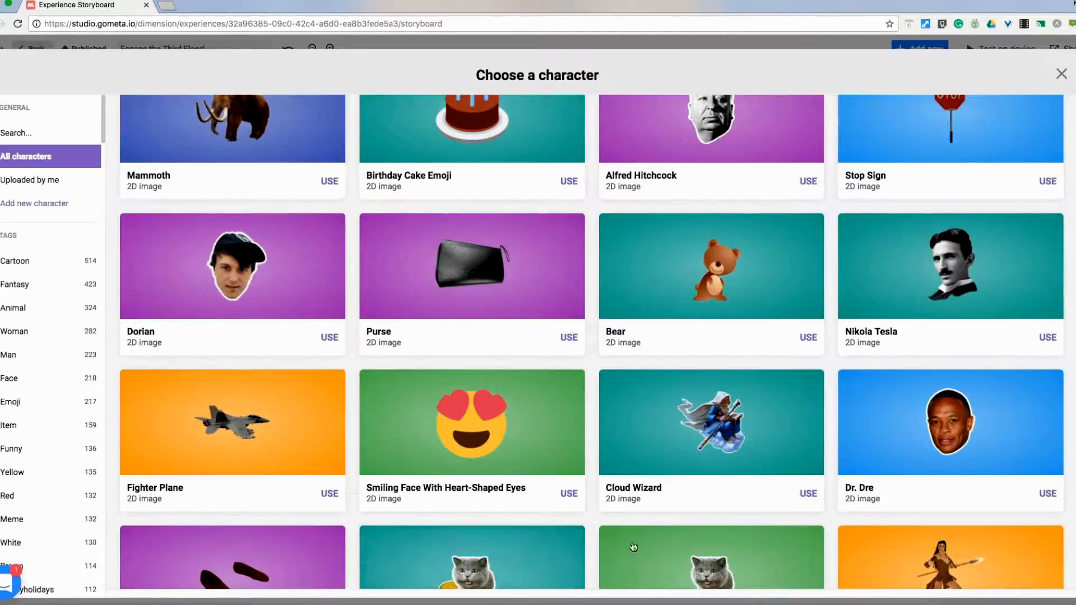
{"action": "scroll", "scroll_direction": "down", "scroll_amount": 3}
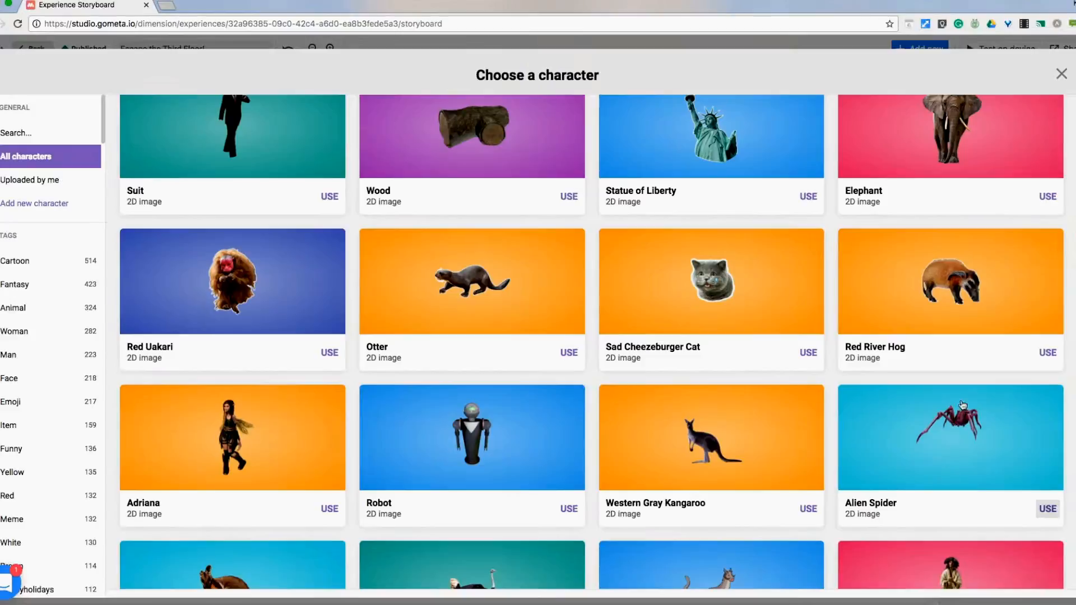
{"action": "mouse_move", "coordinate": [1060, 88]}
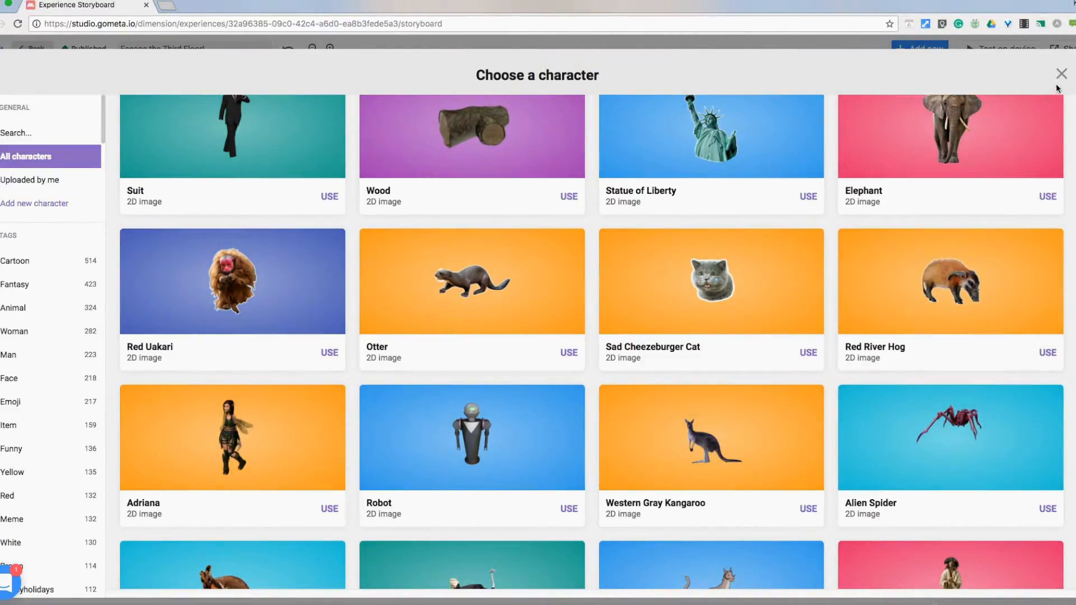
{"action": "left_click", "coordinate": [1075, 74]}
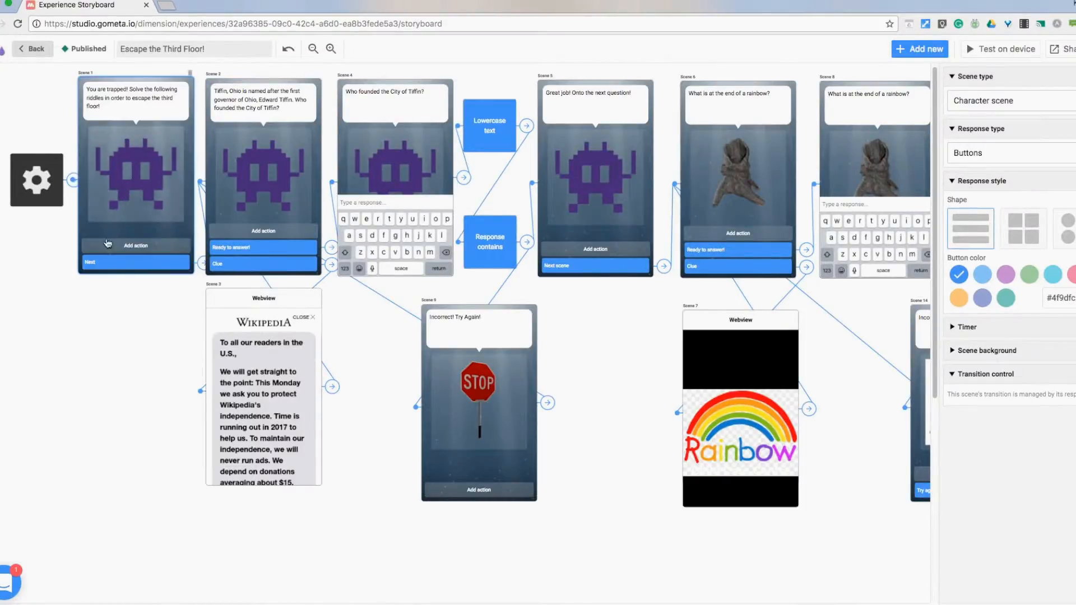
{"action": "mouse_move", "coordinate": [121, 251]}
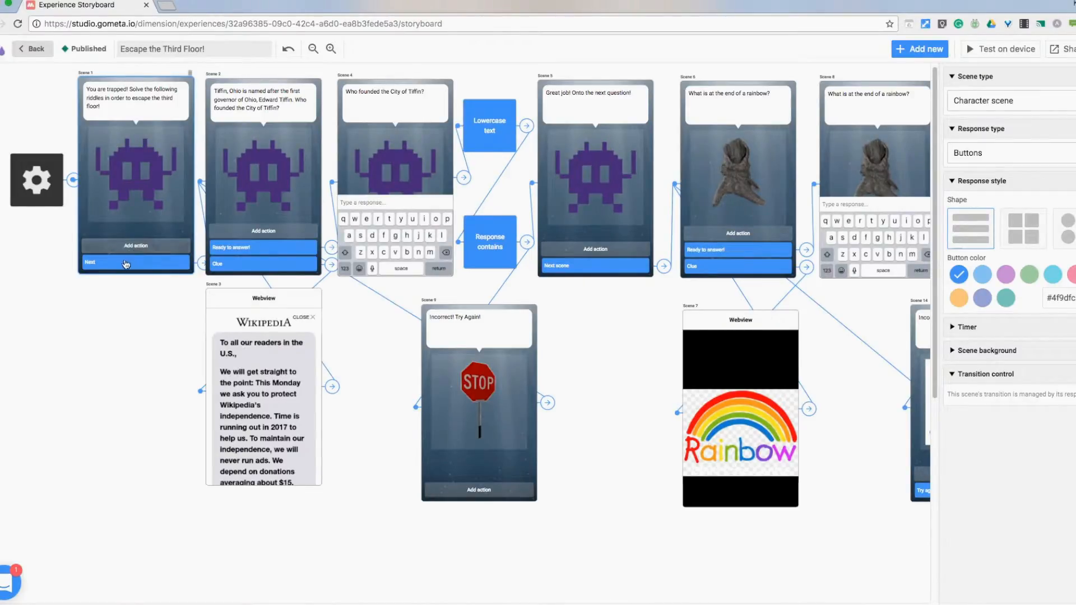
{"action": "mouse_move", "coordinate": [764, 382]}
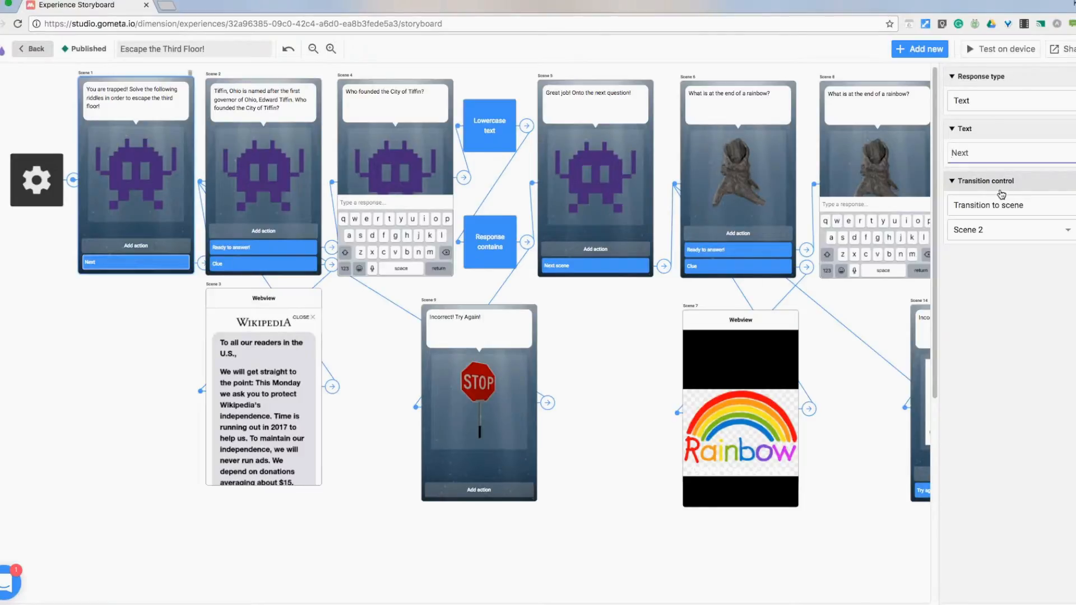
Step: Keep Text as the response type for Scene 1's Next button
{"action": "left_click", "coordinate": [1011, 101]}
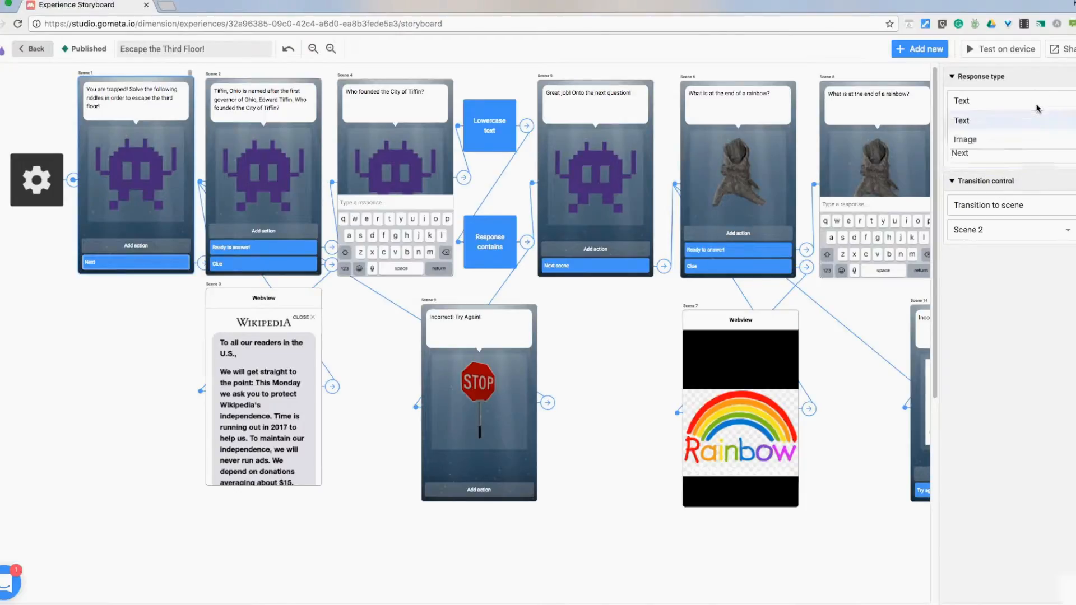
{"action": "left_click", "coordinate": [961, 101]}
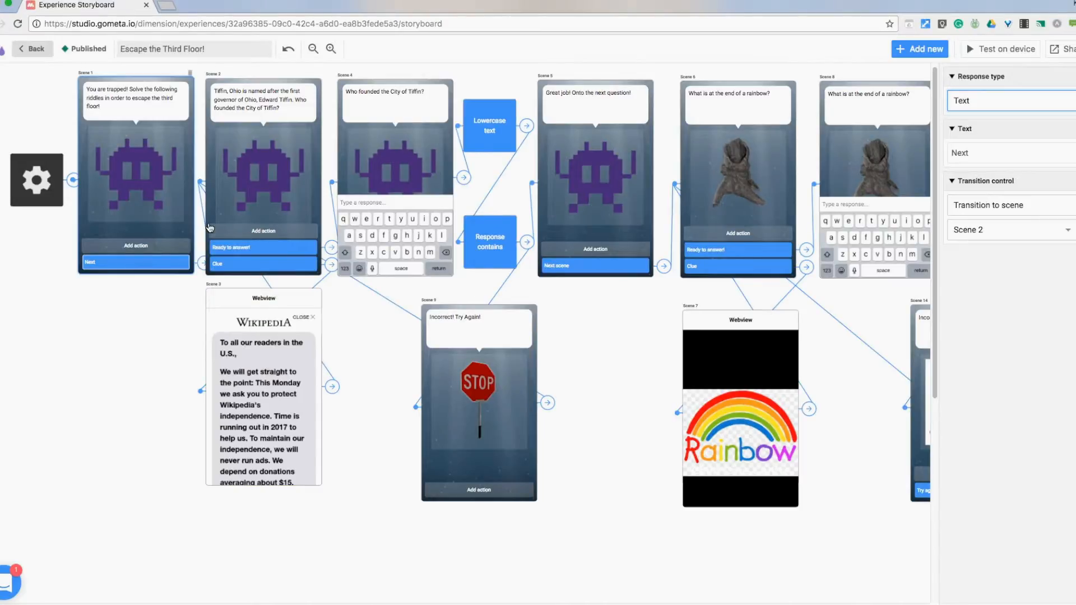
{"action": "mouse_move", "coordinate": [905, 59]}
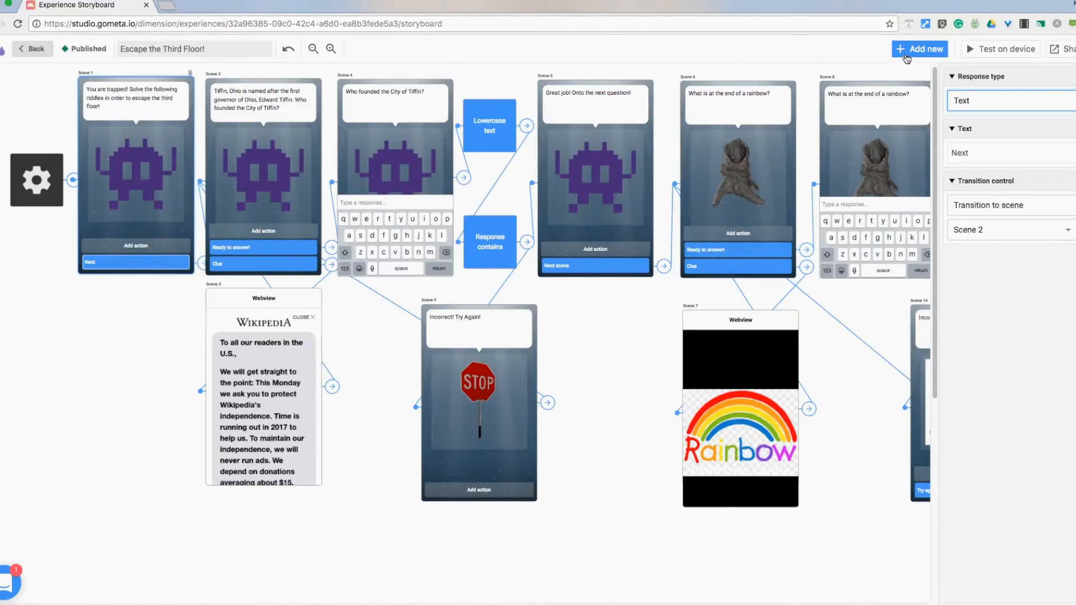
Step: Open the Add new scene catalogue and close it without adding a scene
{"action": "left_click", "coordinate": [920, 49]}
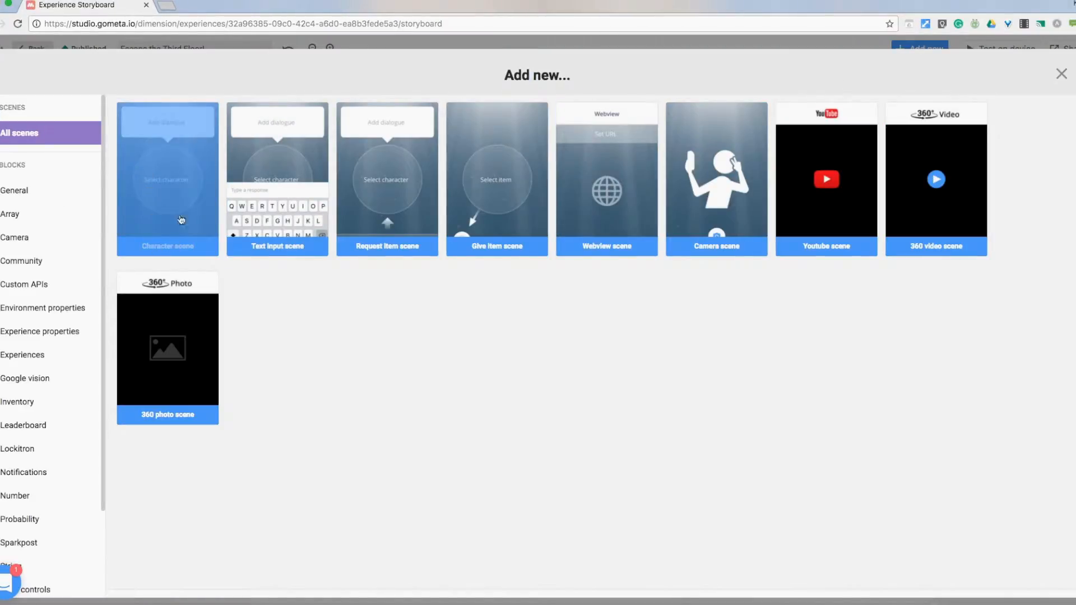
{"action": "mouse_move", "coordinate": [160, 188]}
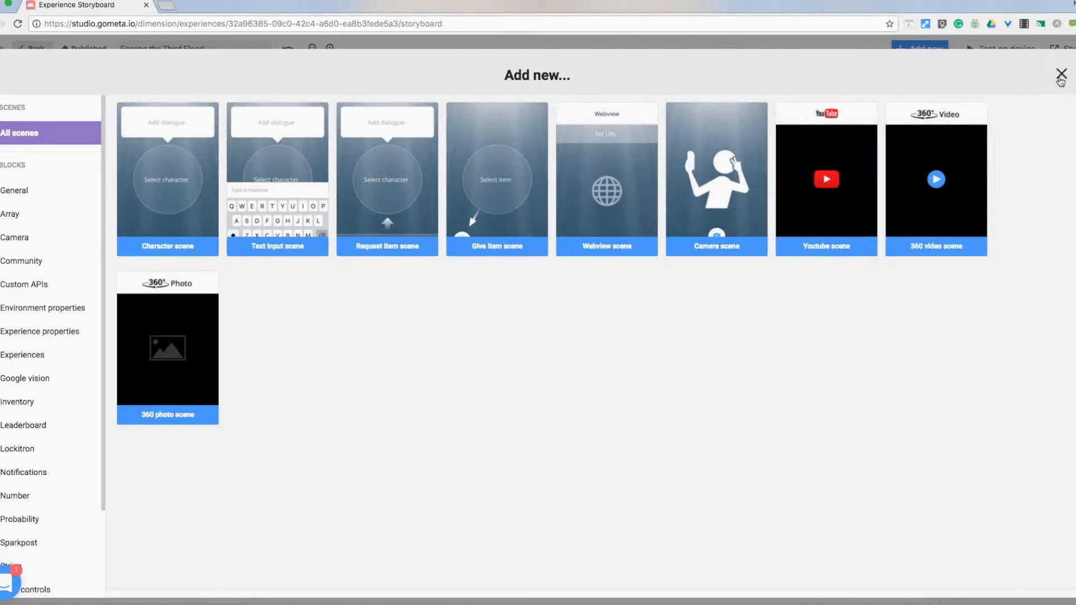
{"action": "left_click", "coordinate": [1060, 72]}
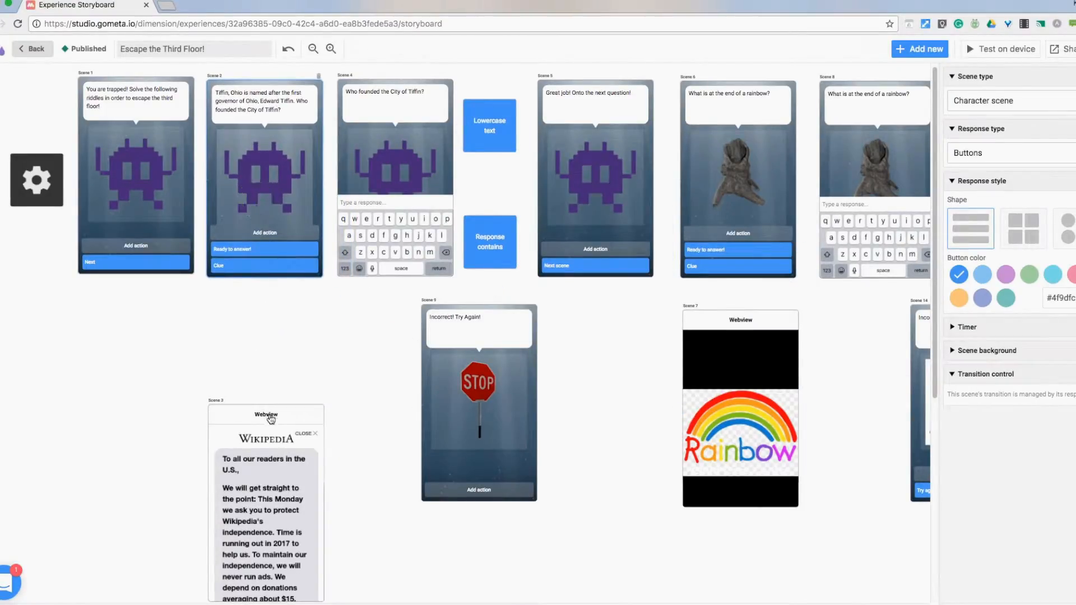
Step: Inspect the Wikipedia webview scene and the Clue button's link to Scene 3, then open Add new
{"action": "left_click", "coordinate": [266, 414]}
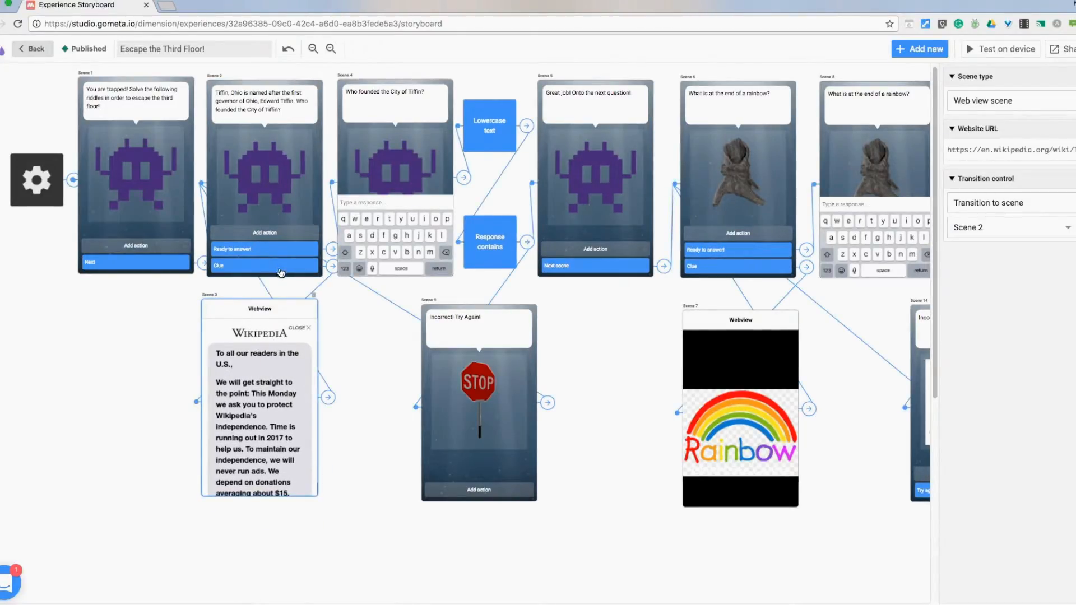
{"action": "left_click", "coordinate": [277, 270]}
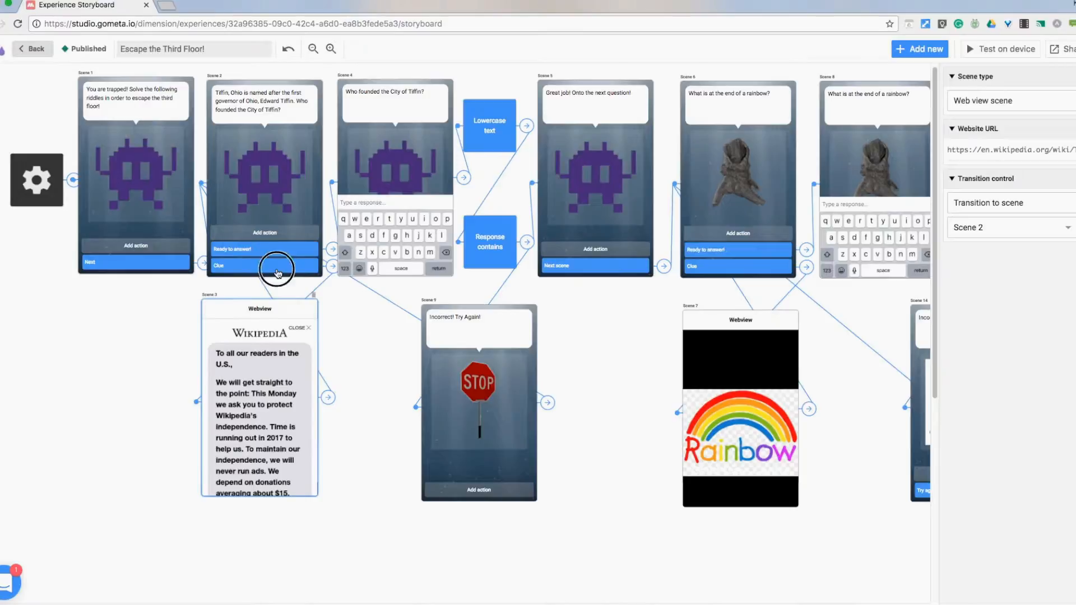
{"action": "left_click", "coordinate": [264, 266]}
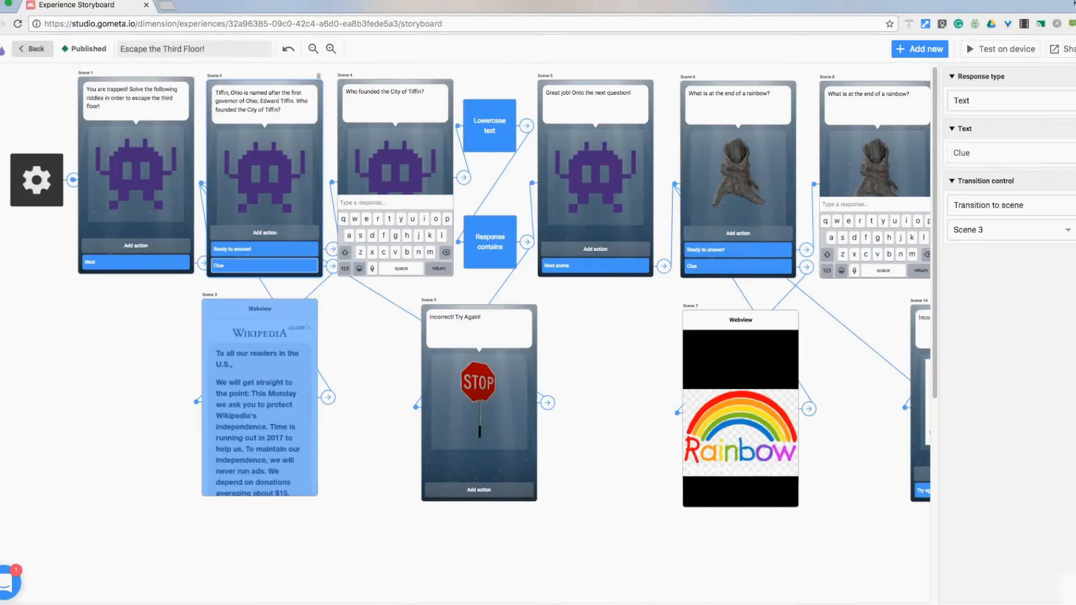
{"action": "left_click", "coordinate": [248, 387]}
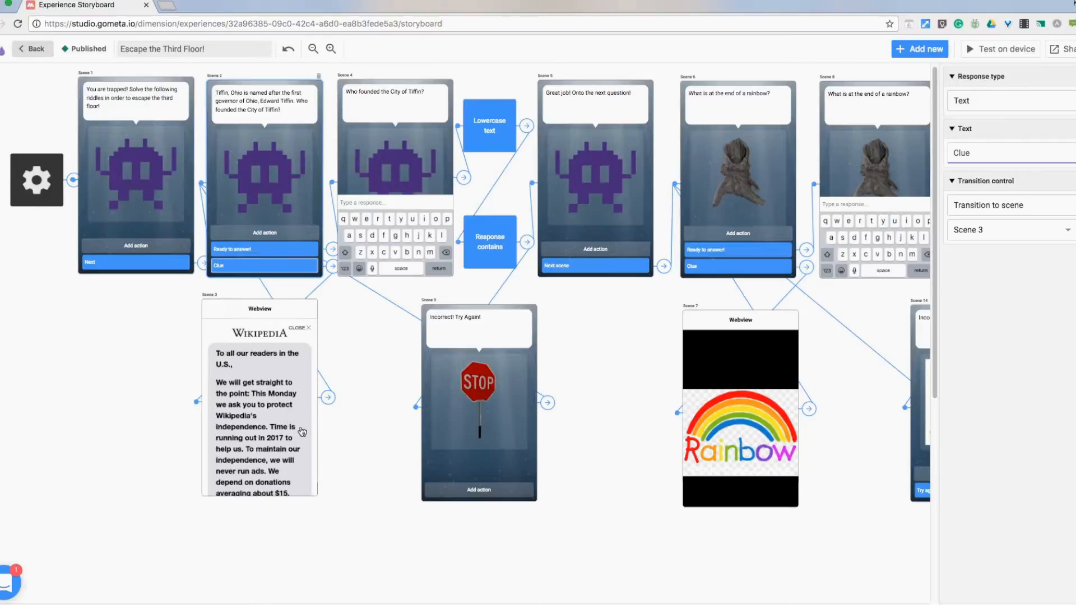
{"action": "mouse_move", "coordinate": [253, 326]}
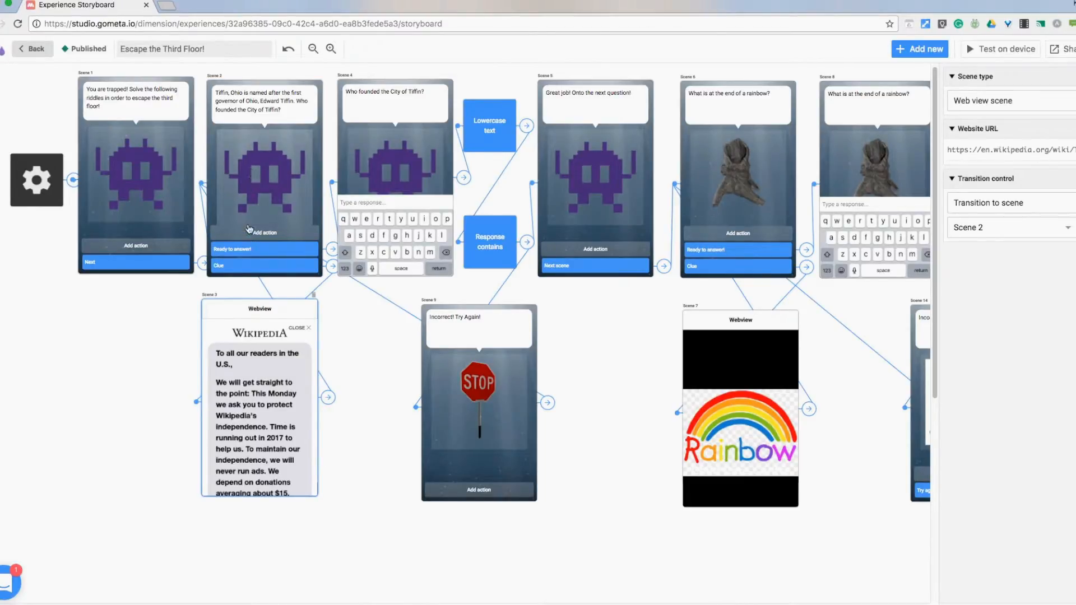
{"action": "mouse_move", "coordinate": [383, 176]}
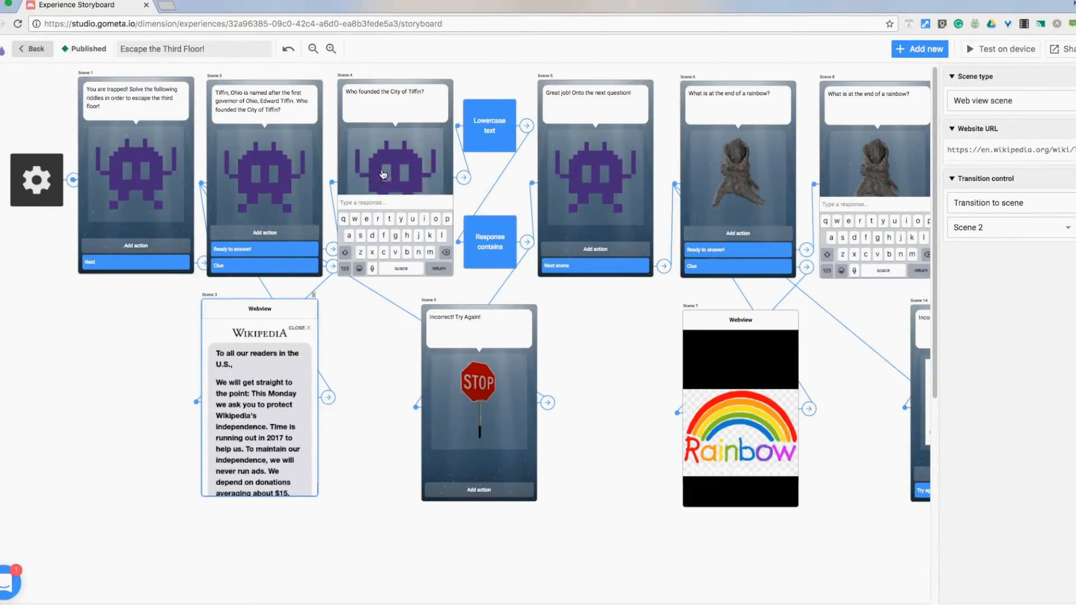
{"action": "left_click", "coordinate": [920, 48]}
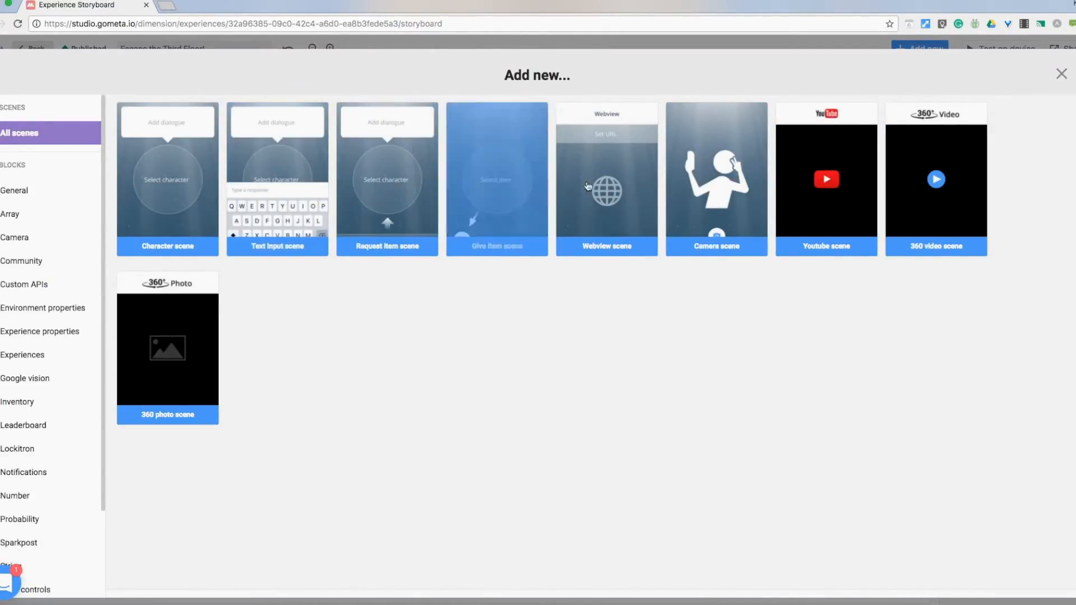
{"action": "mouse_move", "coordinate": [586, 331]}
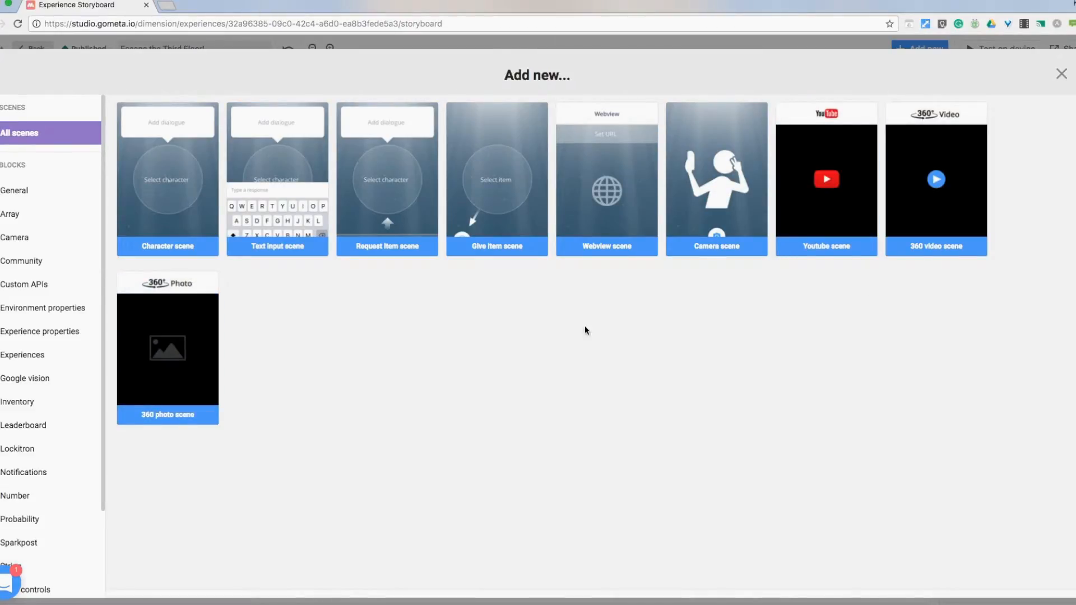
{"action": "mouse_move", "coordinate": [147, 174]}
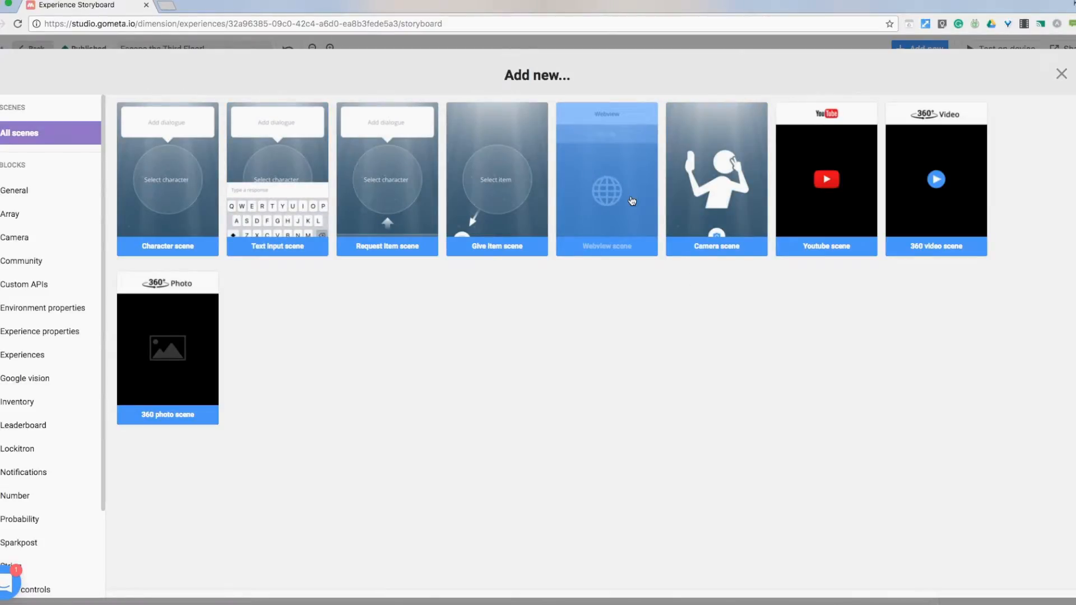
{"action": "mouse_move", "coordinate": [815, 215]}
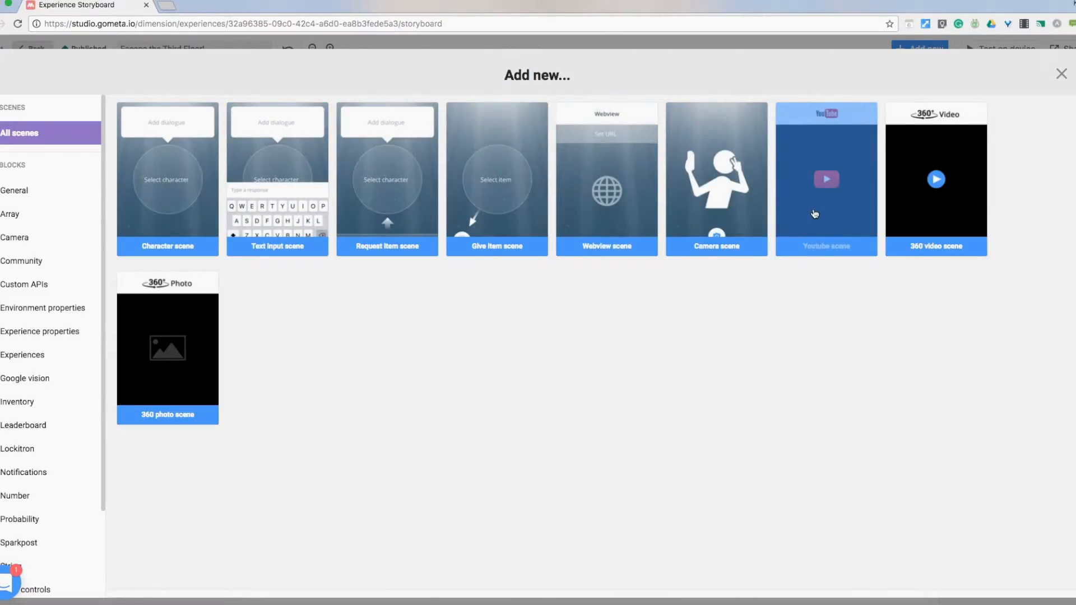
Step: Close the Add new... panel without adding a Webview or Youtube scene
{"action": "left_click", "coordinate": [1061, 73]}
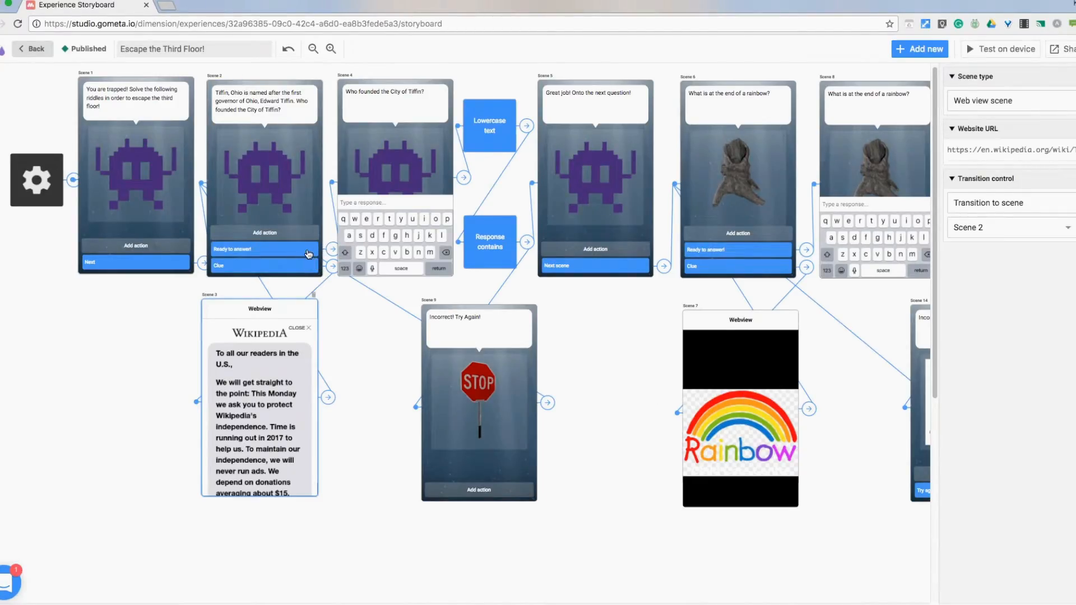
{"action": "left_click", "coordinate": [264, 265]}
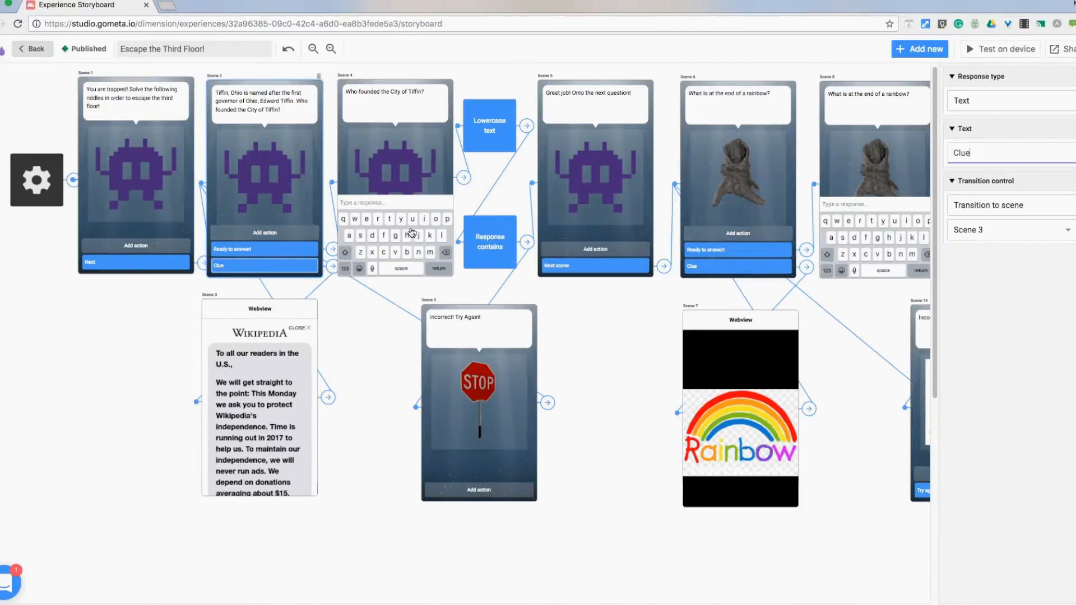
{"action": "mouse_move", "coordinate": [339, 349]}
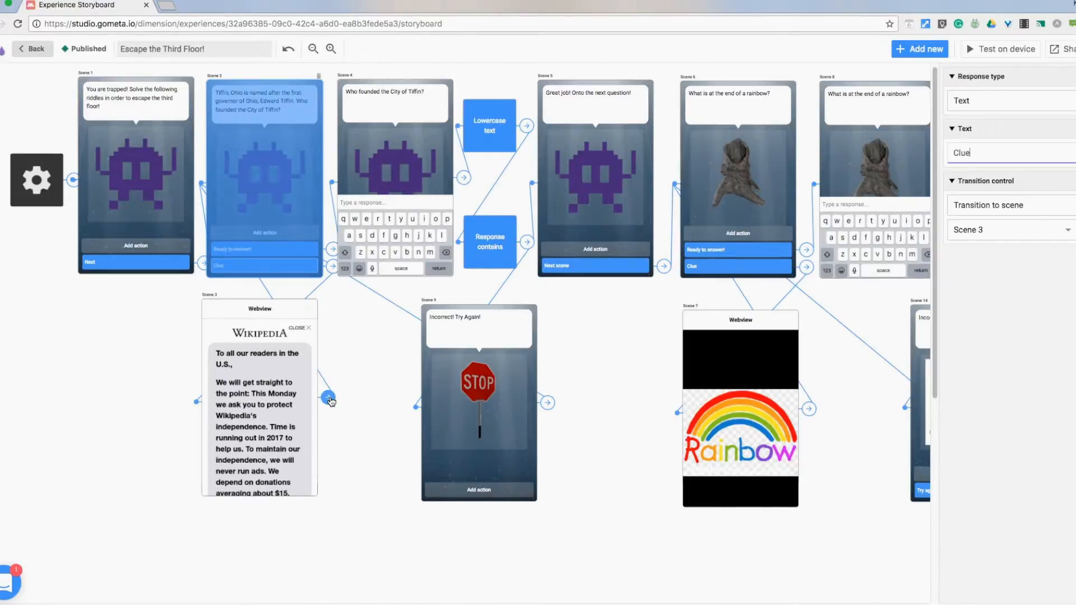
{"action": "left_click", "coordinate": [261, 309]}
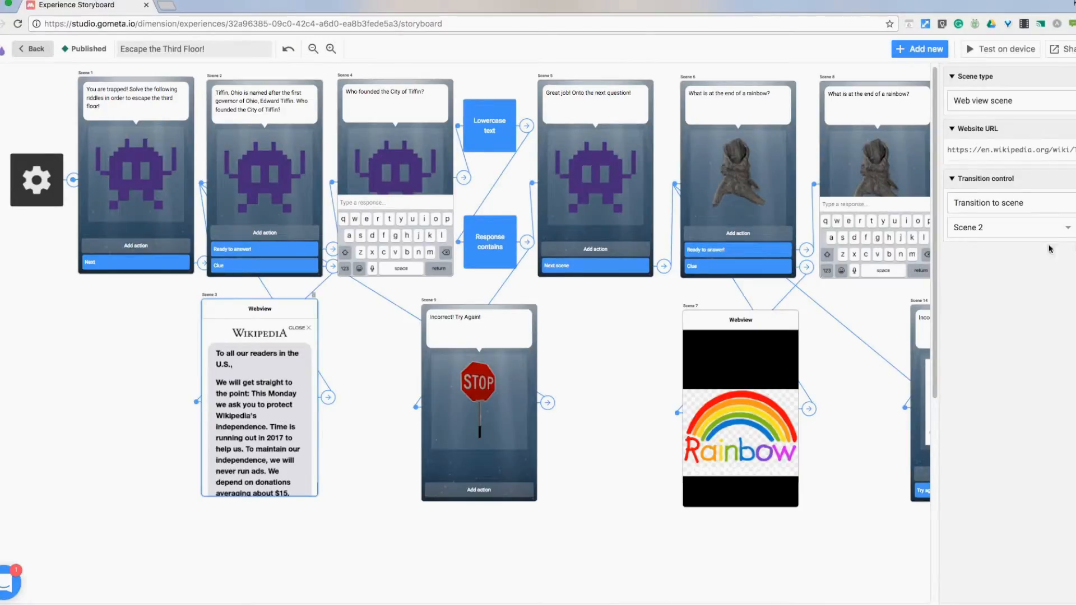
{"action": "left_click", "coordinate": [264, 168]}
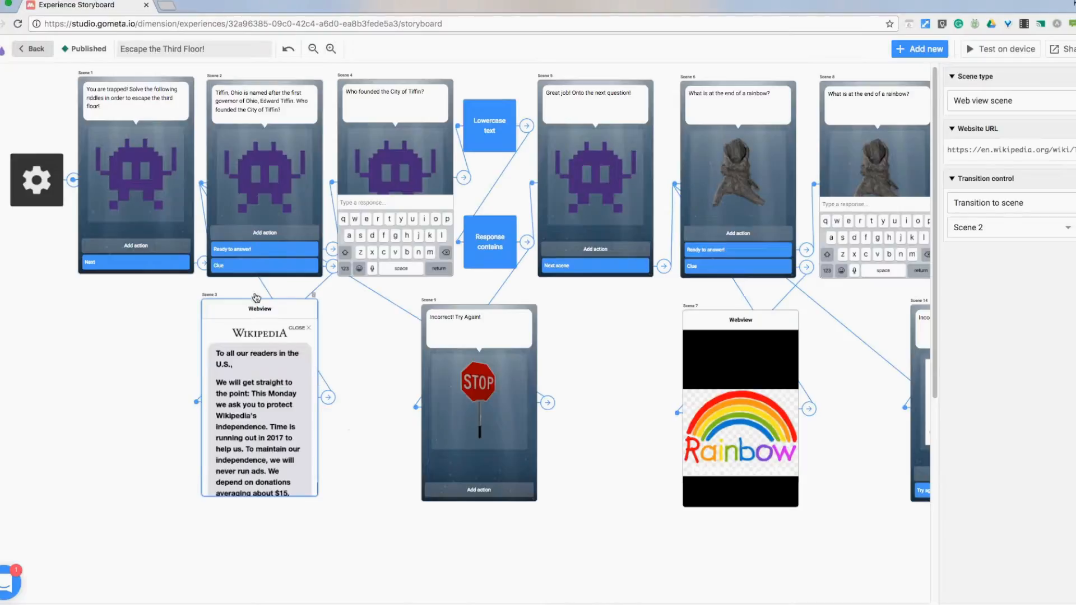
{"action": "mouse_move", "coordinate": [379, 96]}
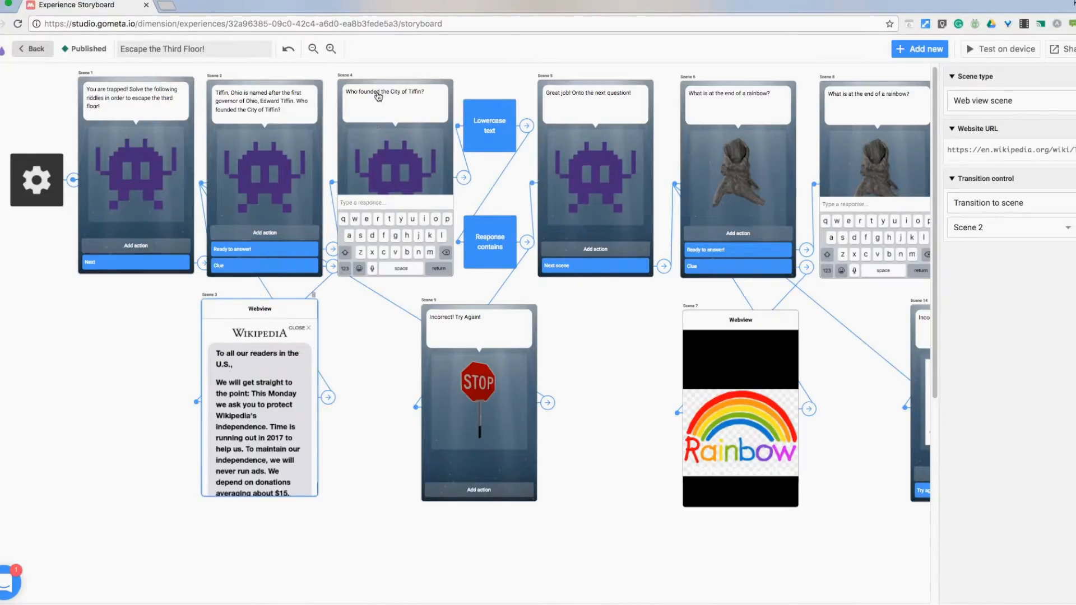
{"action": "mouse_move", "coordinate": [412, 235]}
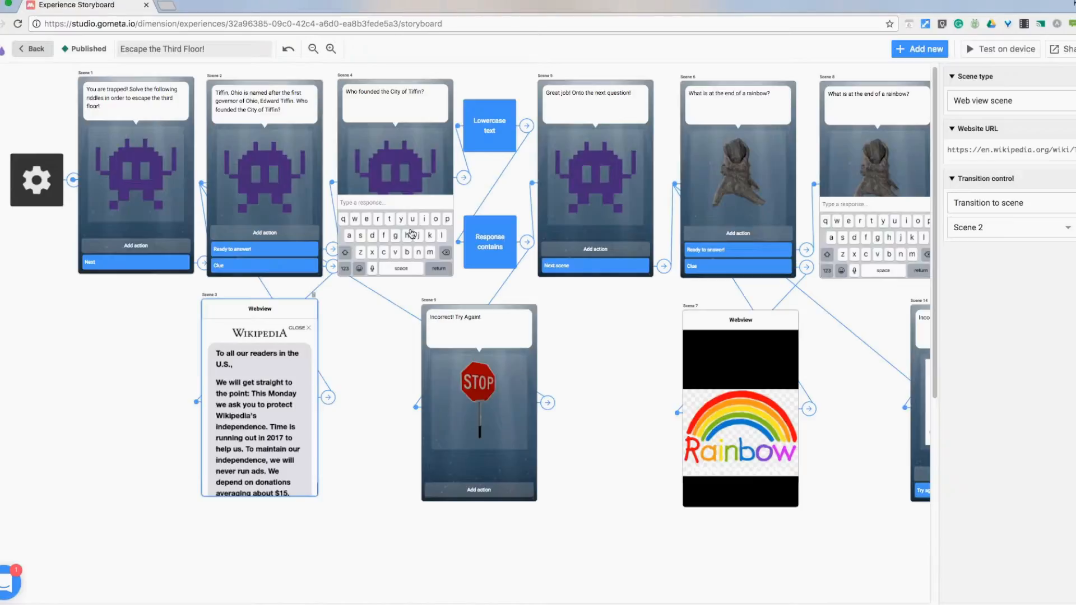
{"action": "mouse_move", "coordinate": [488, 140]}
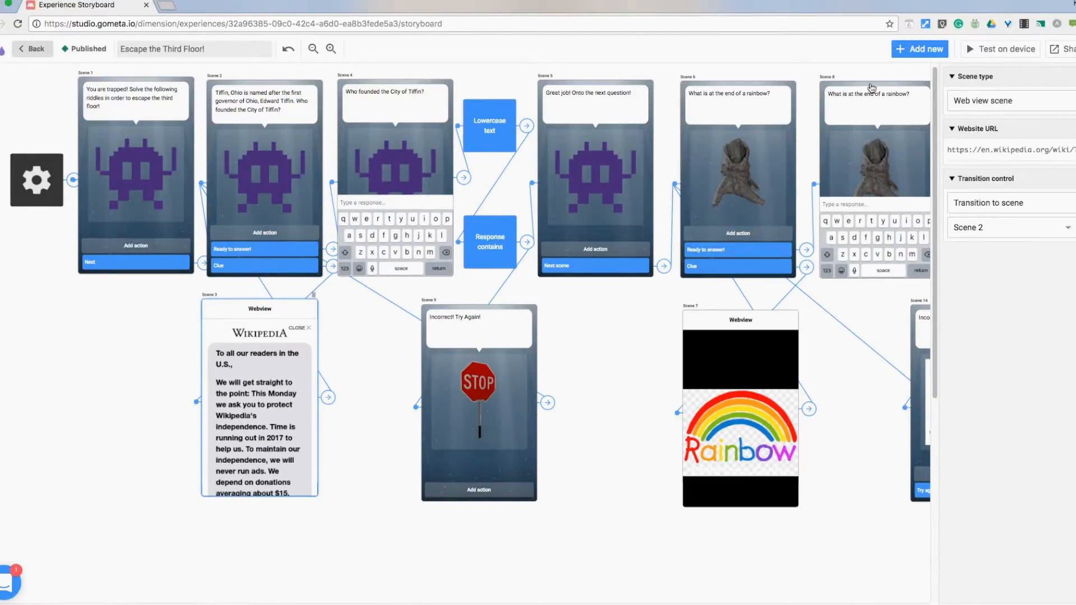
{"action": "left_click", "coordinate": [920, 49]}
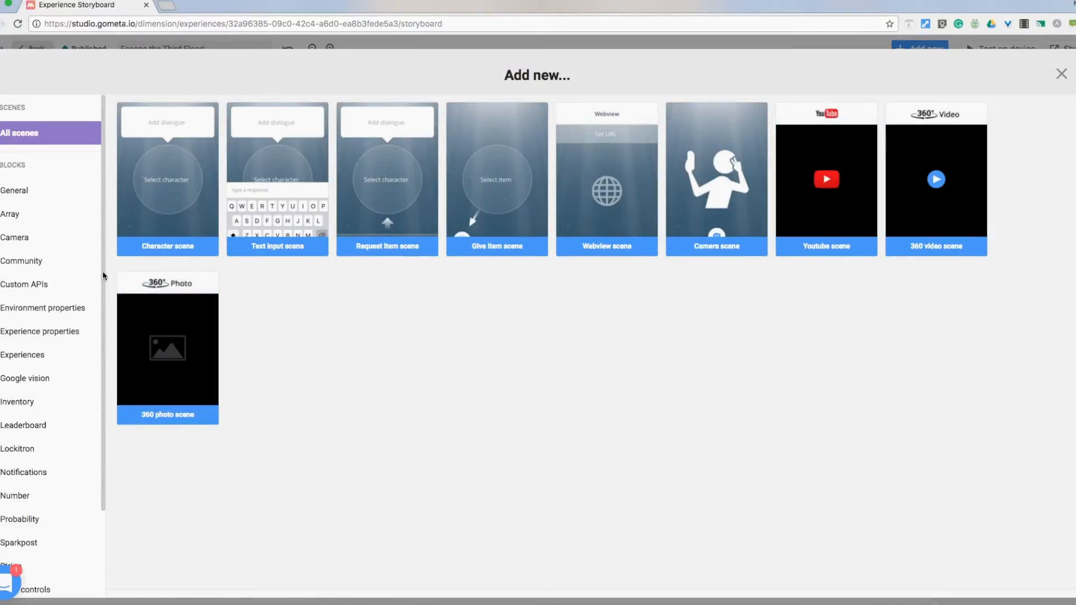
{"action": "scroll", "scroll_direction": "down", "scroll_amount": 3}
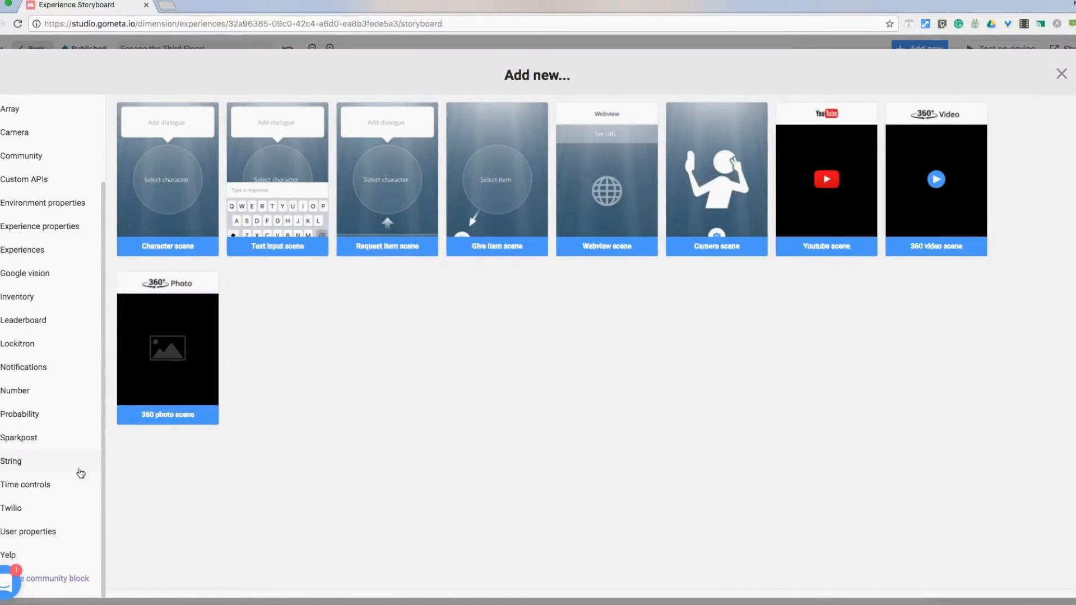
{"action": "left_click", "coordinate": [11, 461]}
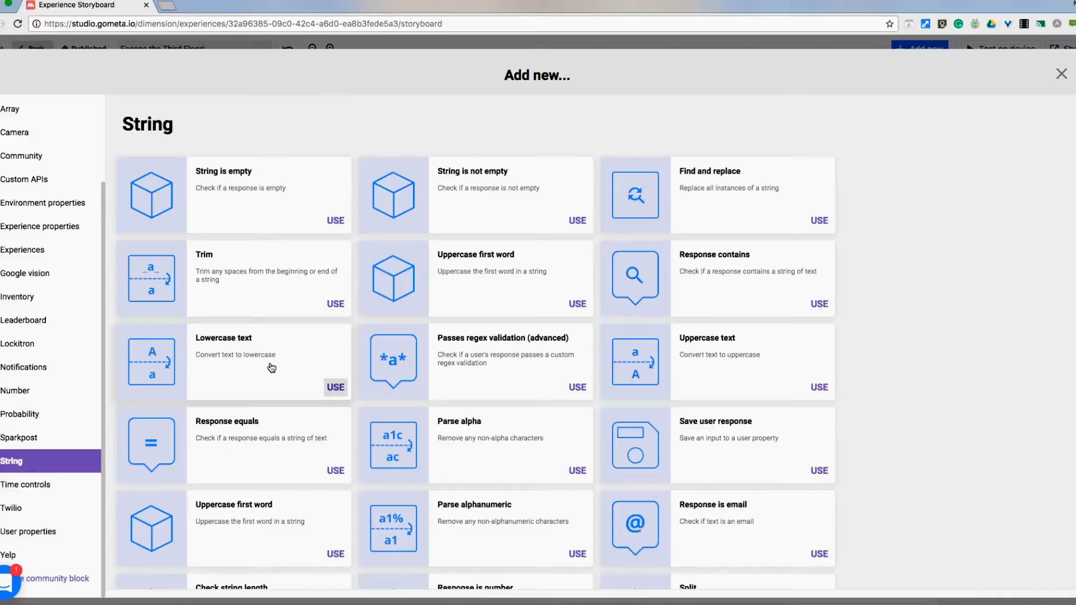
{"action": "mouse_move", "coordinate": [192, 362]}
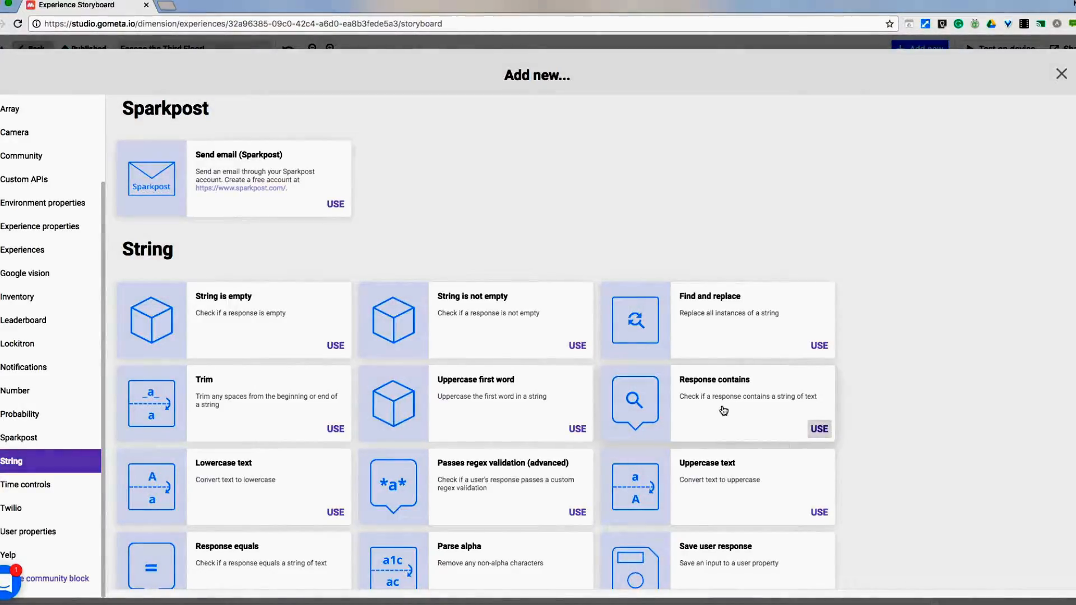
{"action": "mouse_move", "coordinate": [927, 219]}
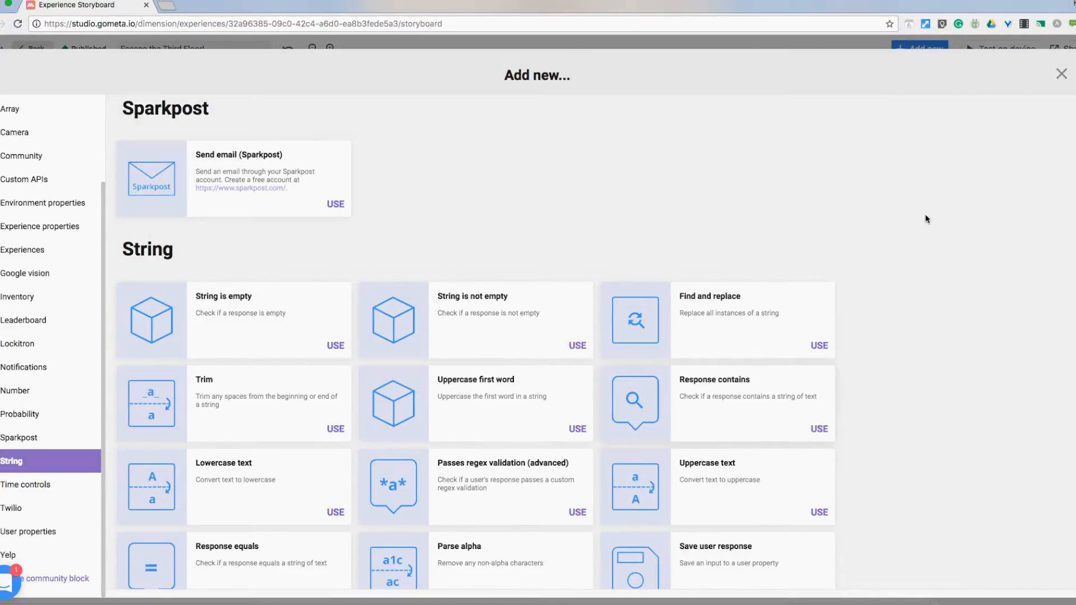
{"action": "left_click", "coordinate": [1061, 73]}
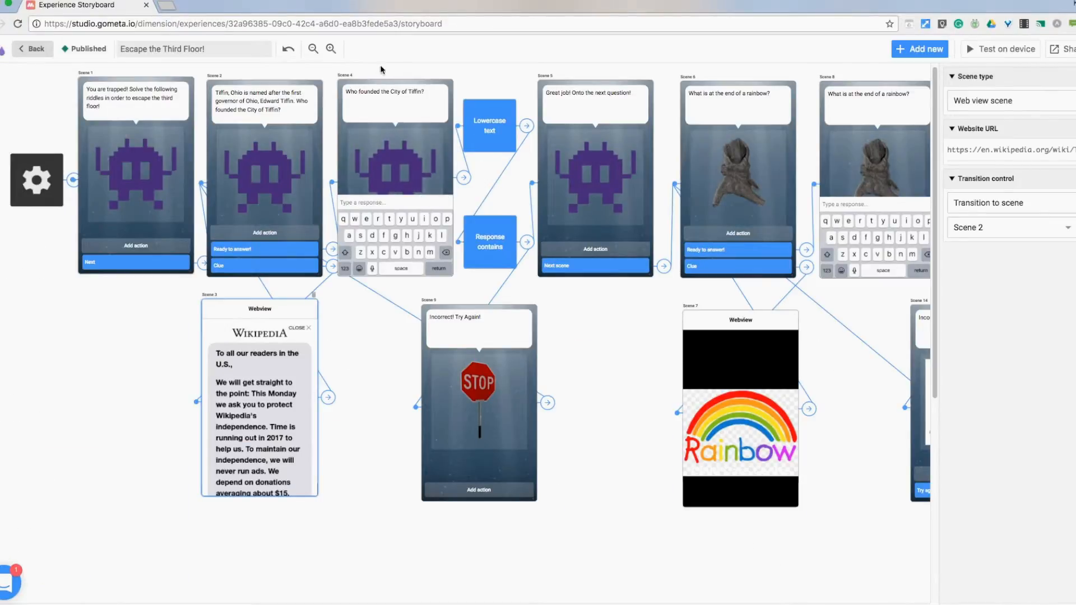
{"action": "mouse_move", "coordinate": [421, 105]}
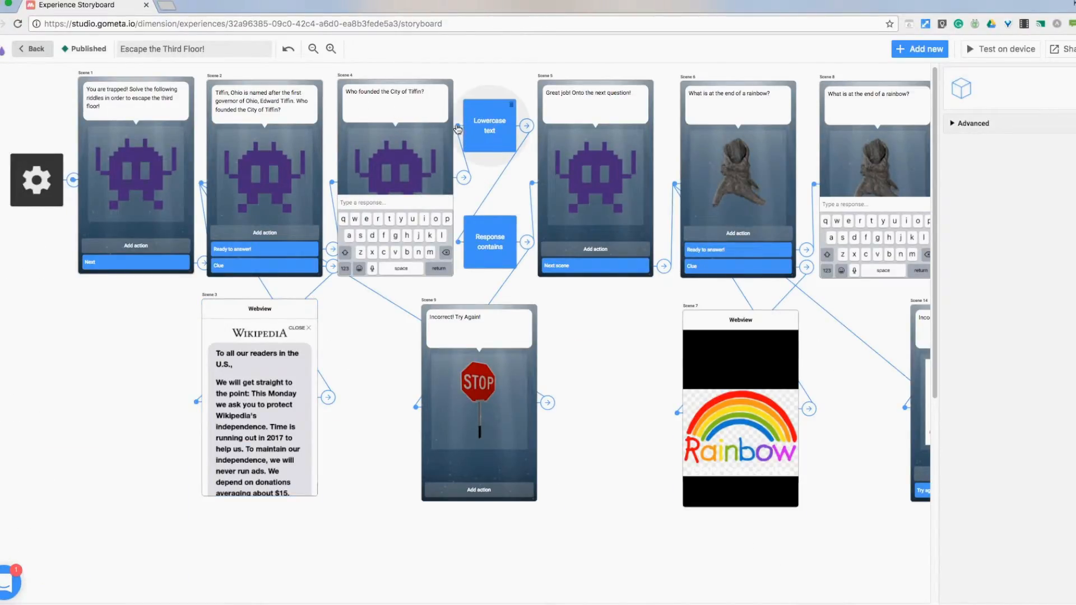
Step: Inspect the Lowercase text block and the Response contains check for 'hedges' (Scene 5 or 9)
{"action": "left_click", "coordinate": [489, 126]}
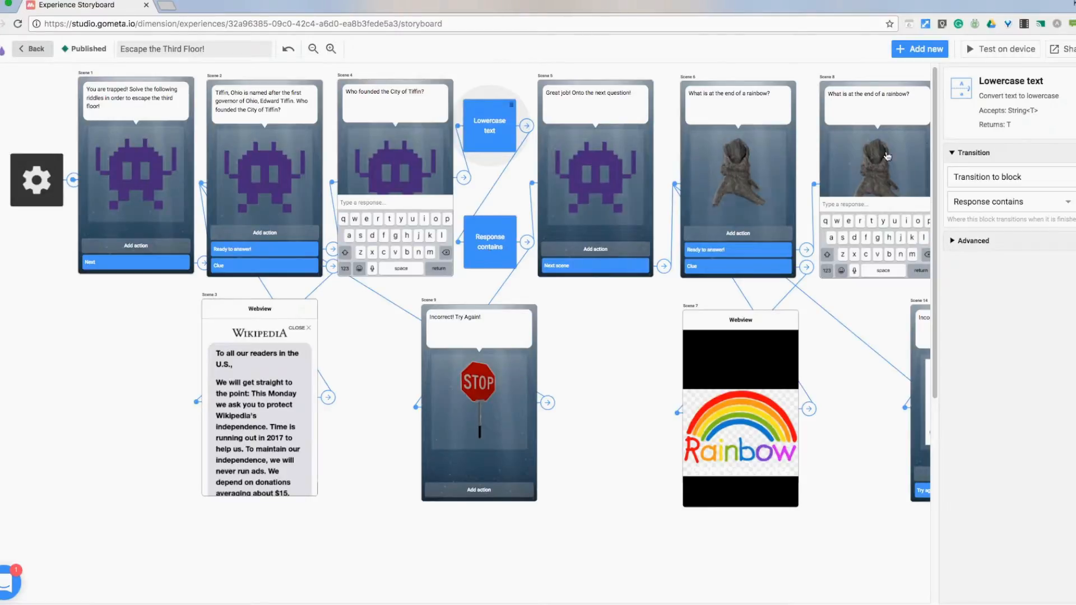
{"action": "left_click", "coordinate": [490, 242]}
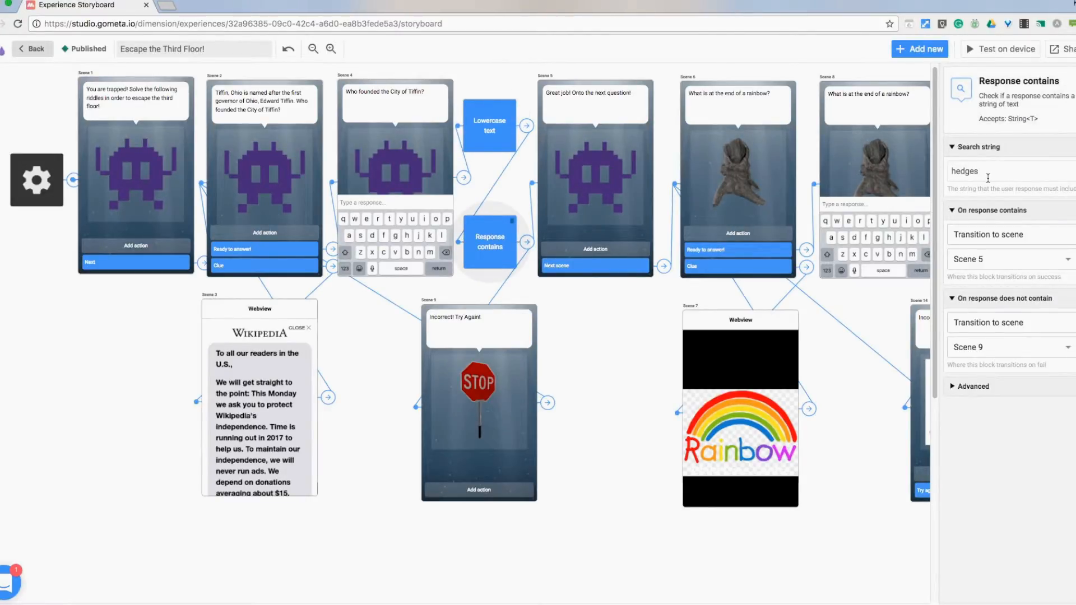
{"action": "mouse_move", "coordinate": [987, 173]}
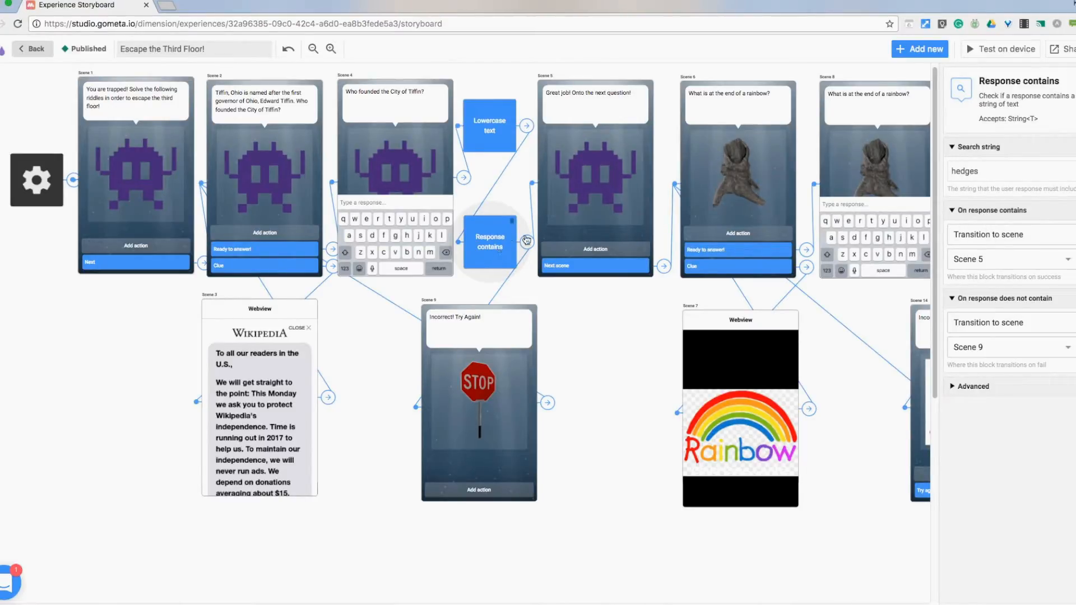
{"action": "mouse_move", "coordinate": [520, 250]}
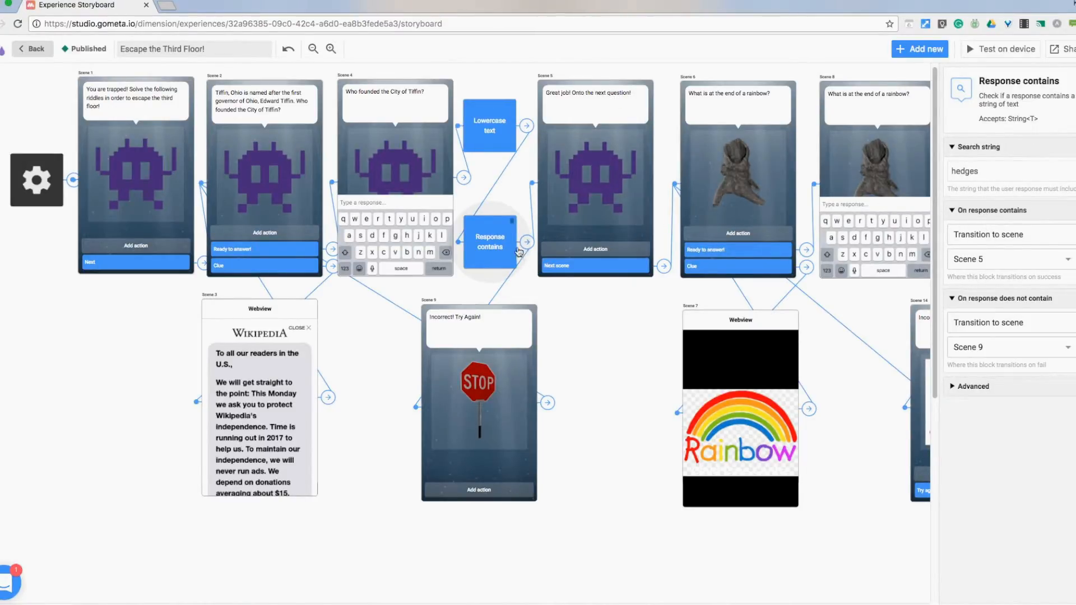
{"action": "mouse_move", "coordinate": [1017, 358]}
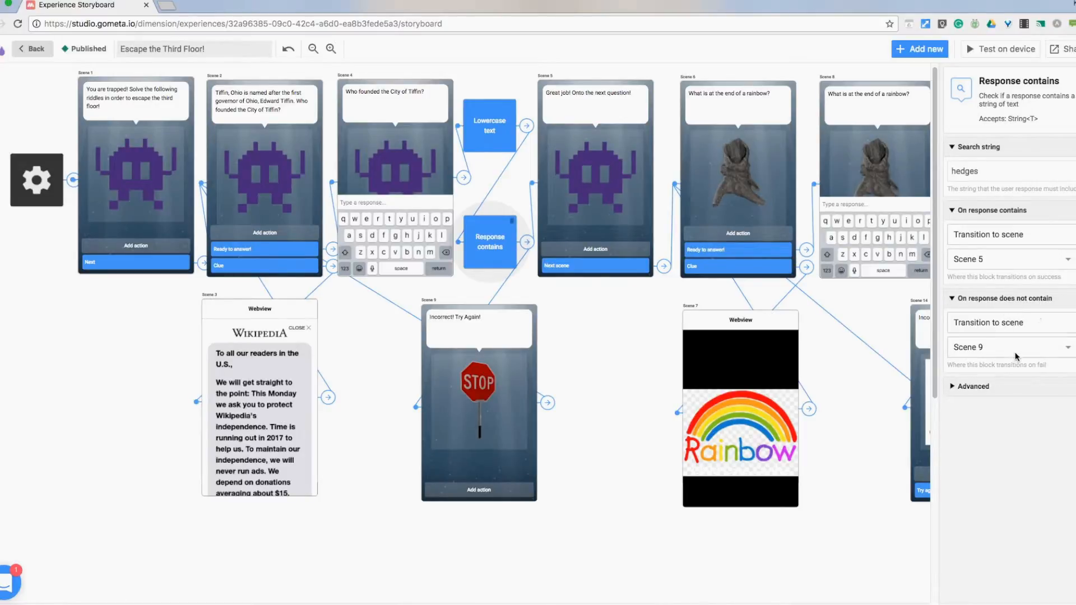
{"action": "mouse_move", "coordinate": [517, 281]}
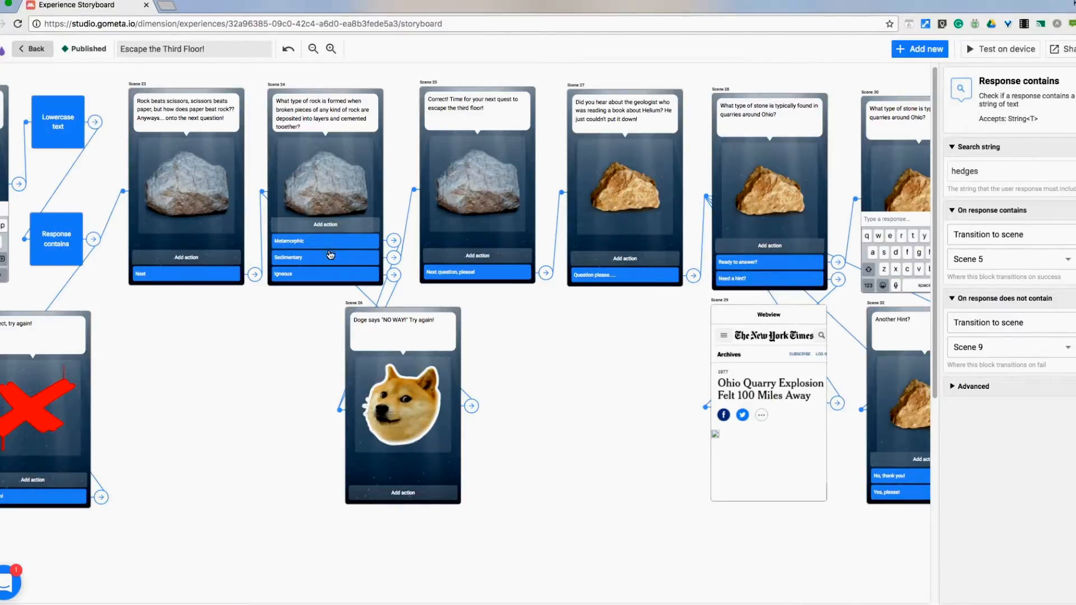
{"action": "mouse_move", "coordinate": [327, 266]}
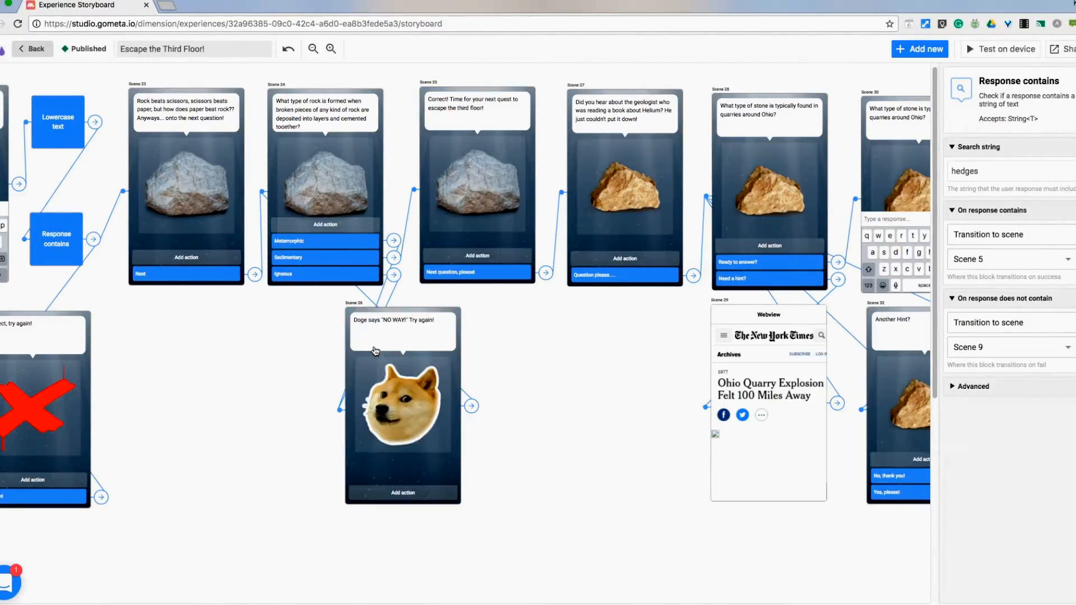
{"action": "mouse_move", "coordinate": [423, 411]}
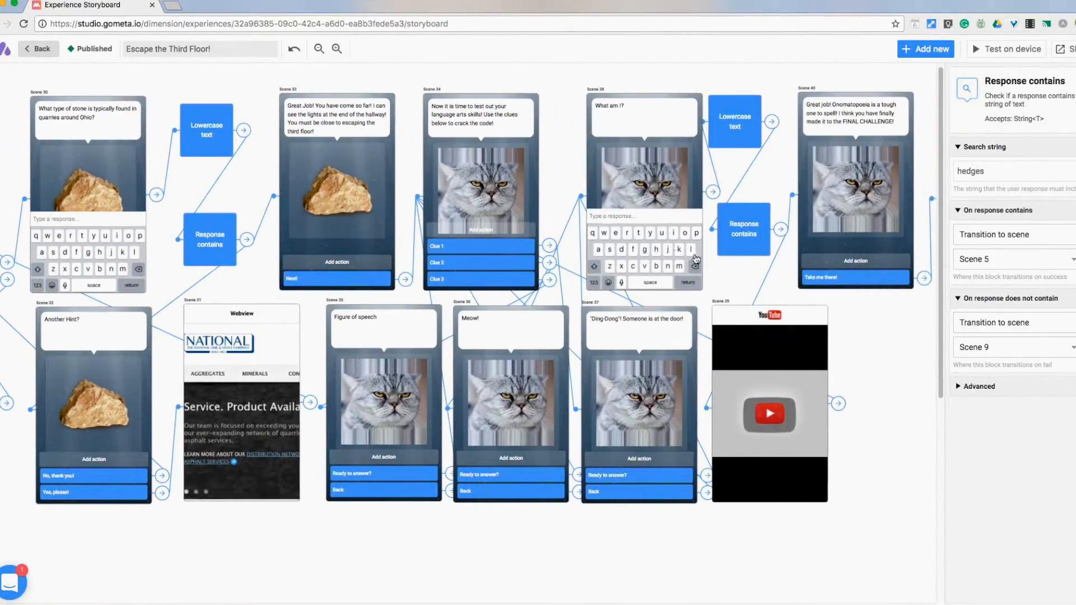
{"action": "mouse_move", "coordinate": [543, 323]}
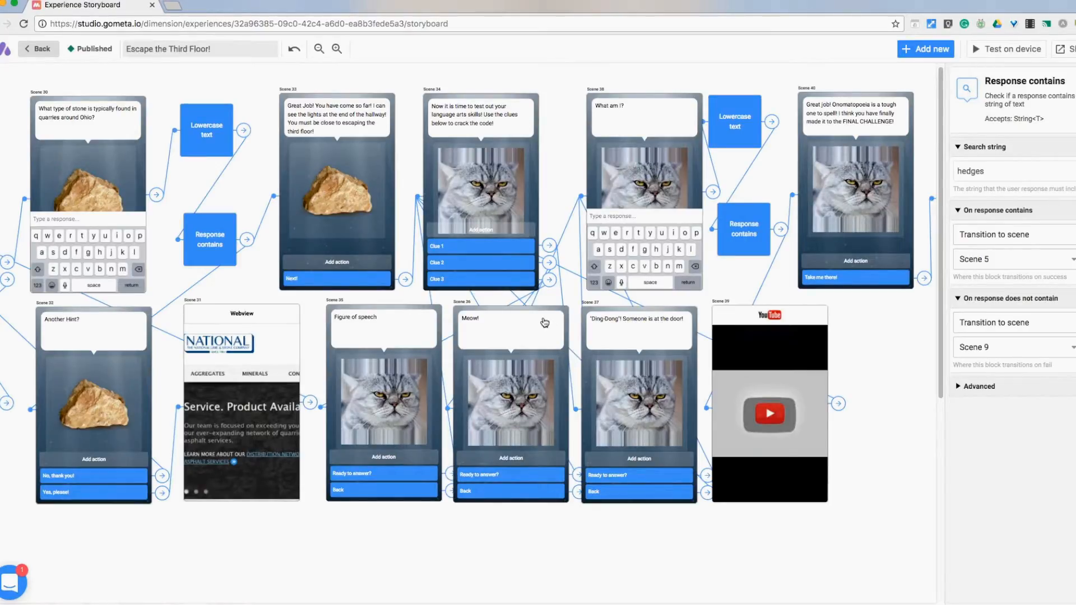
{"action": "mouse_move", "coordinate": [478, 132]}
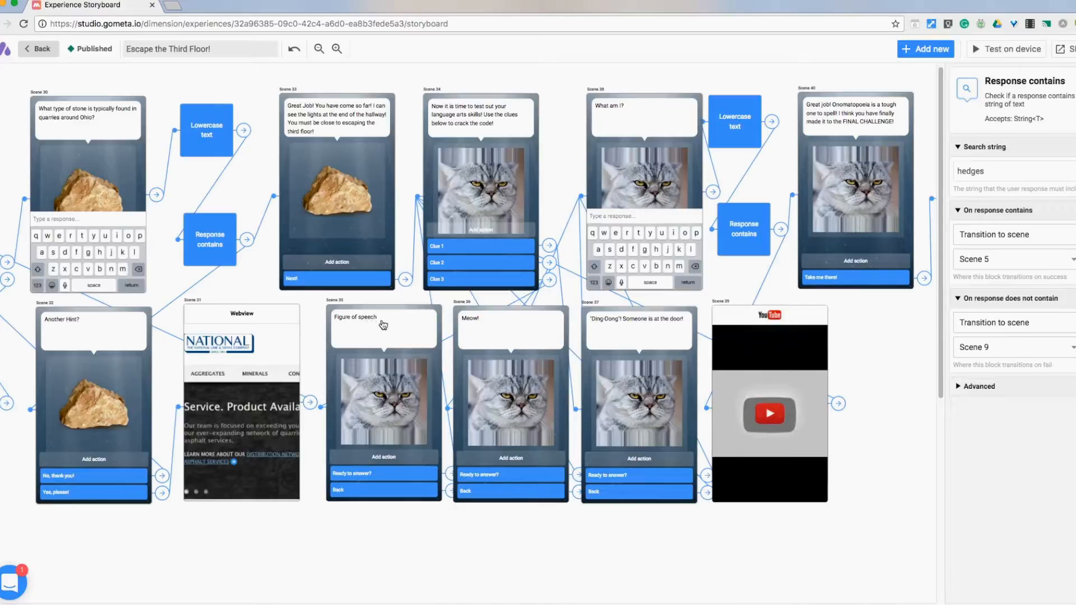
{"action": "mouse_move", "coordinate": [597, 344]}
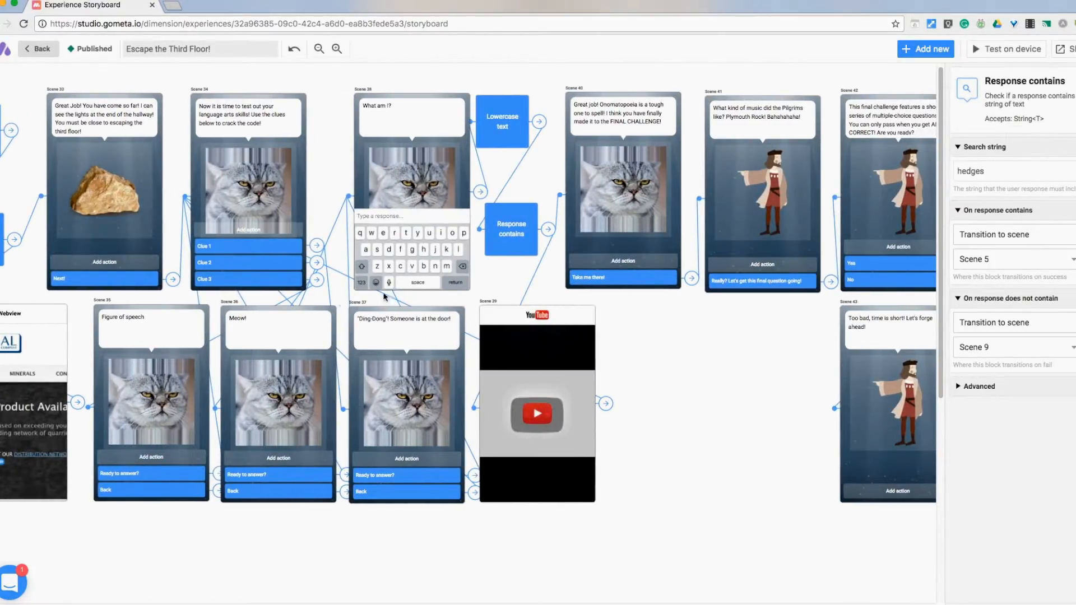
{"action": "mouse_move", "coordinate": [604, 114]}
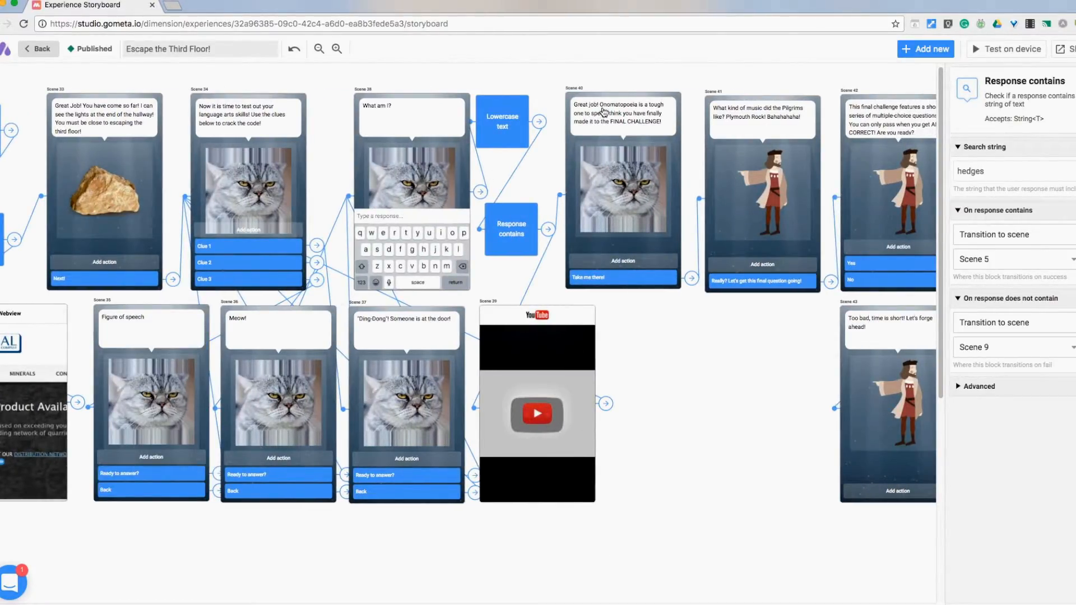
{"action": "mouse_move", "coordinate": [143, 334]}
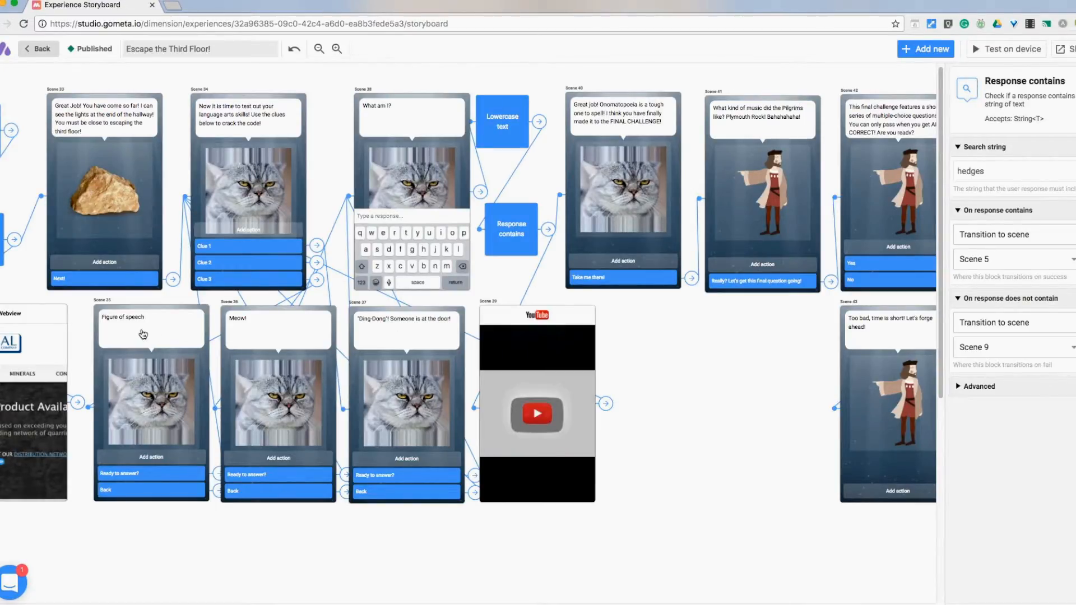
{"action": "mouse_move", "coordinate": [524, 296]}
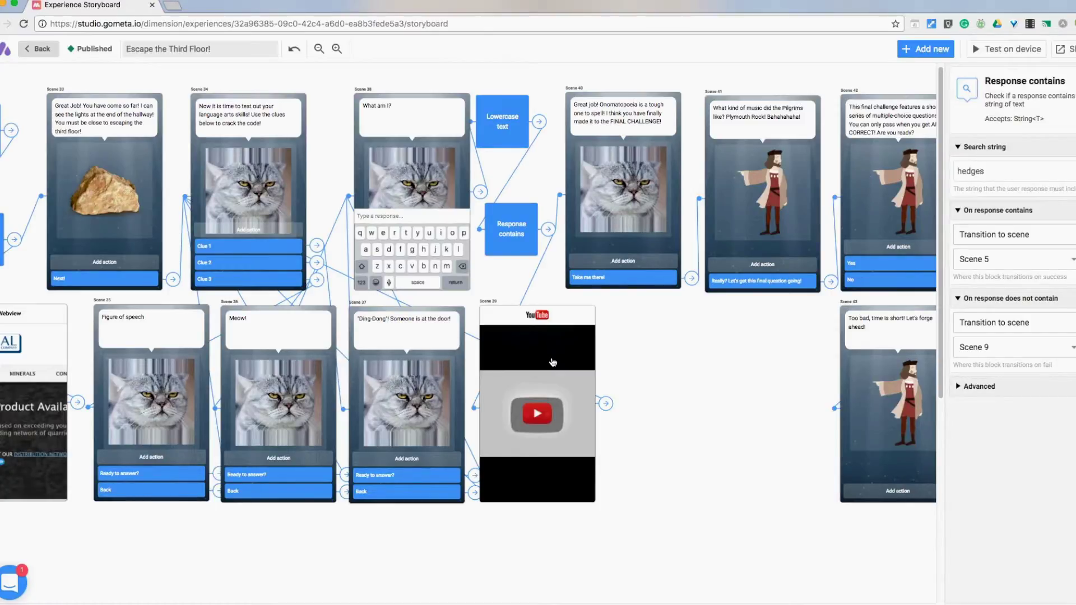
{"action": "mouse_move", "coordinate": [525, 425]}
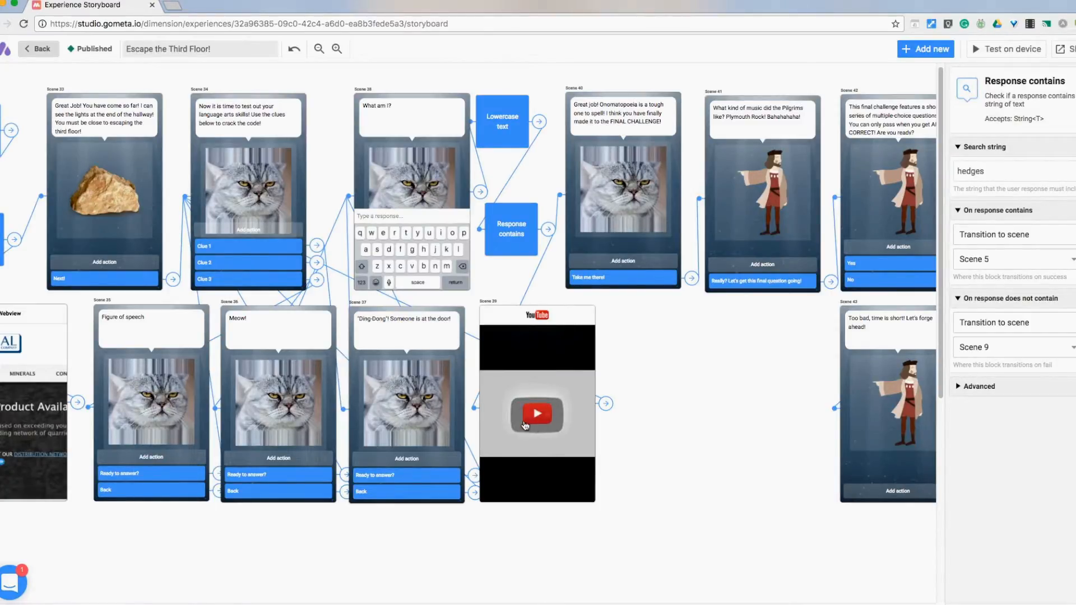
{"action": "mouse_move", "coordinate": [528, 238]}
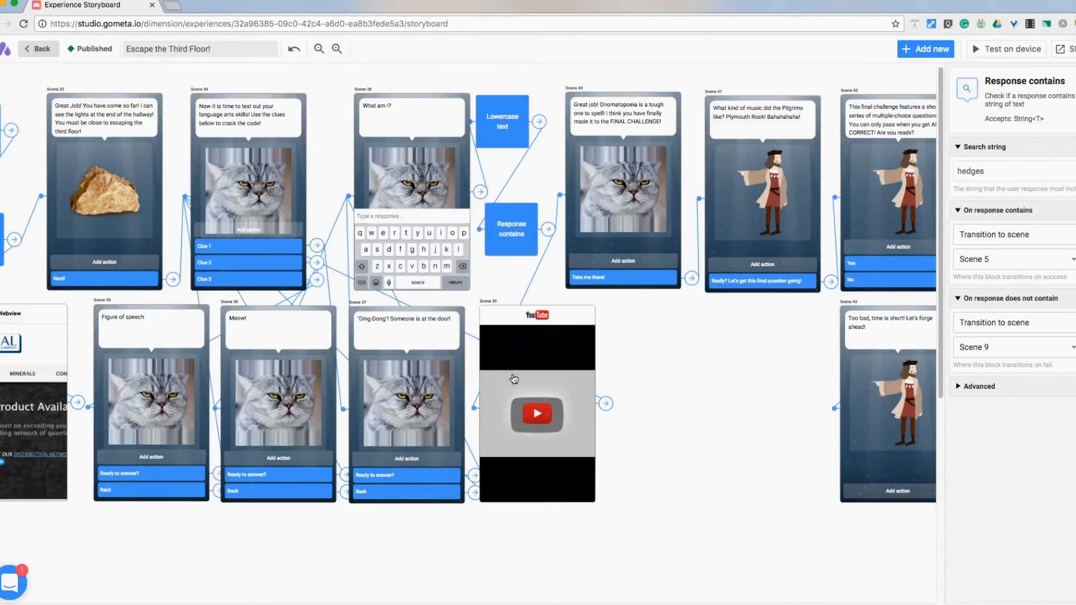
{"action": "mouse_move", "coordinate": [605, 416]}
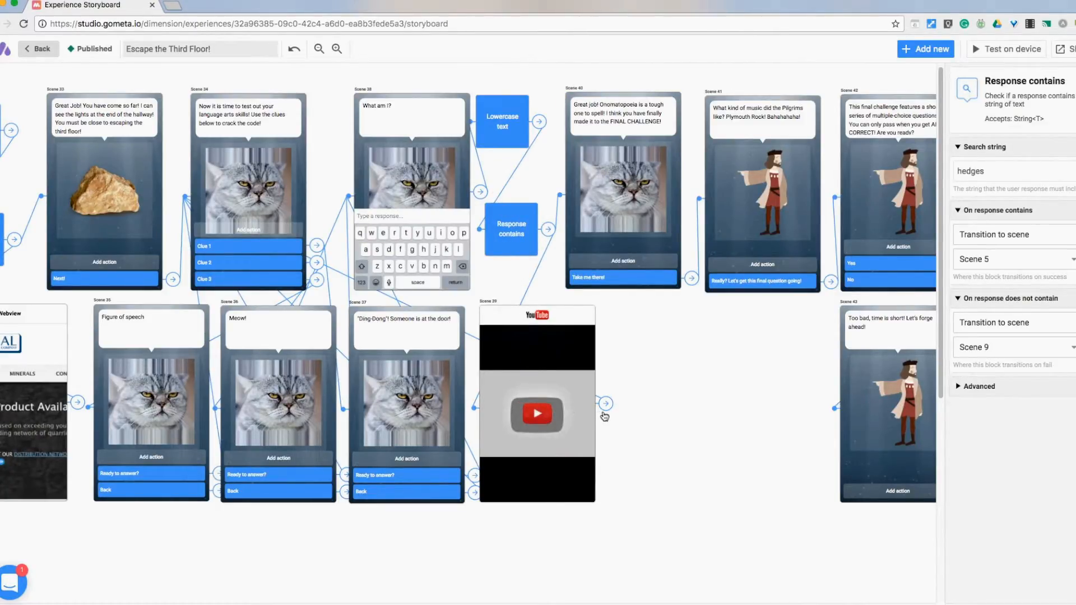
{"action": "mouse_move", "coordinate": [467, 465]}
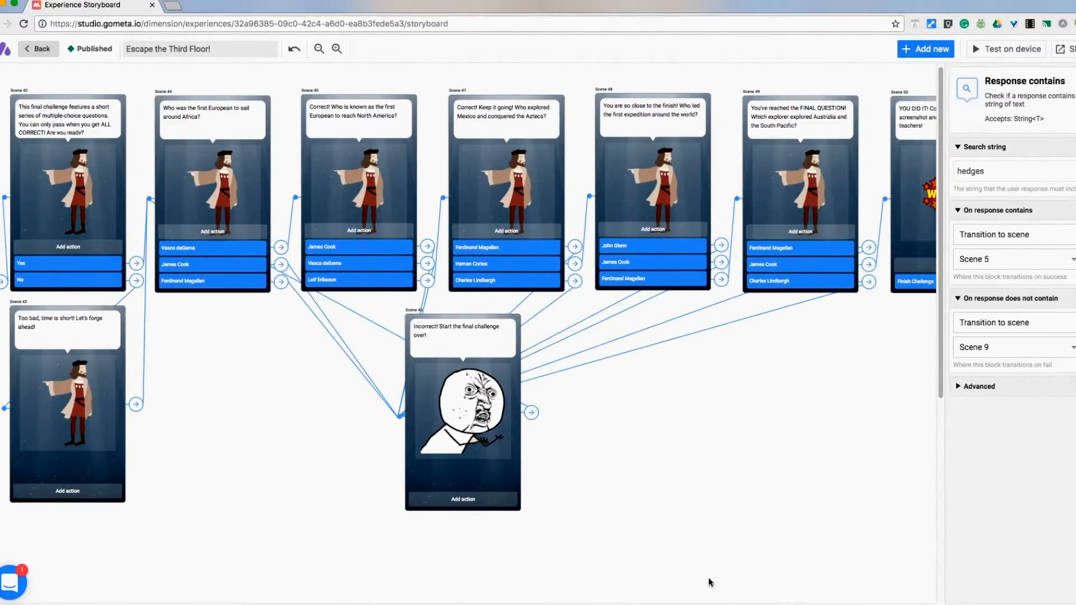
{"action": "mouse_move", "coordinate": [624, 510]}
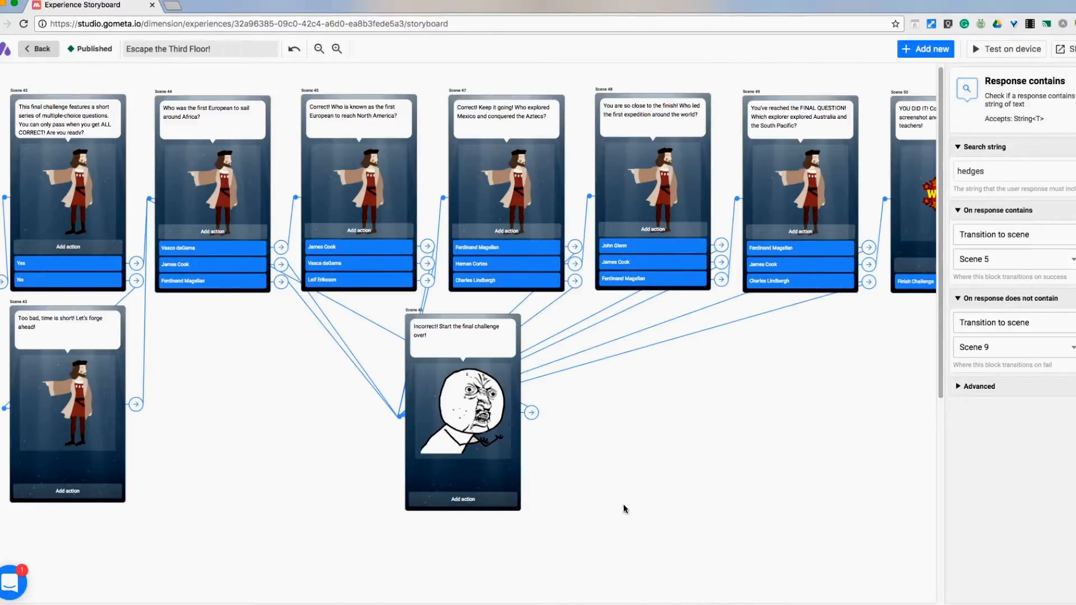
{"action": "mouse_move", "coordinate": [56, 247]}
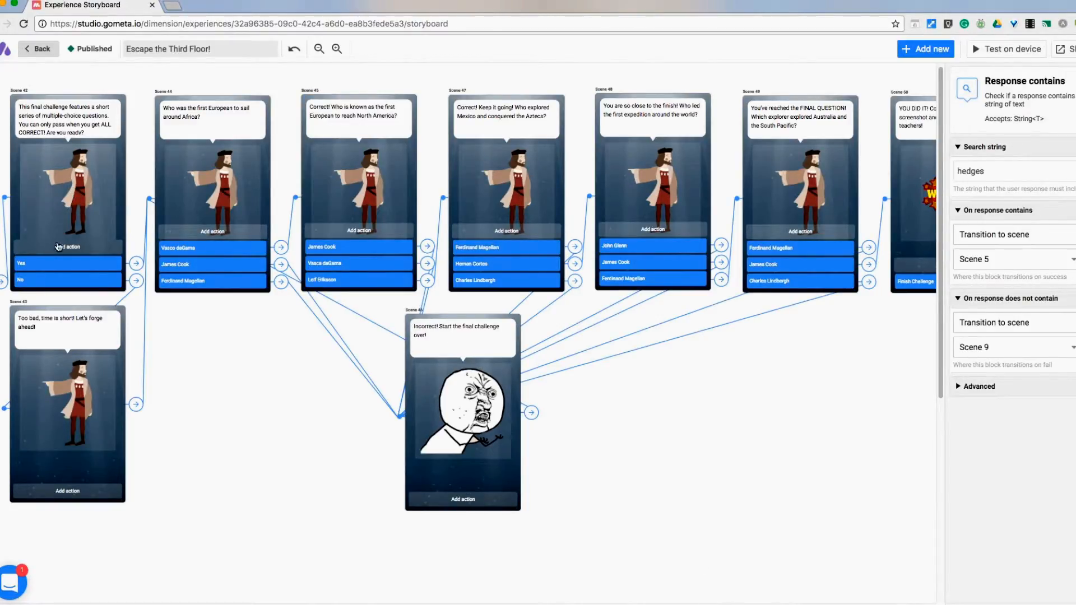
{"action": "mouse_move", "coordinate": [195, 214]}
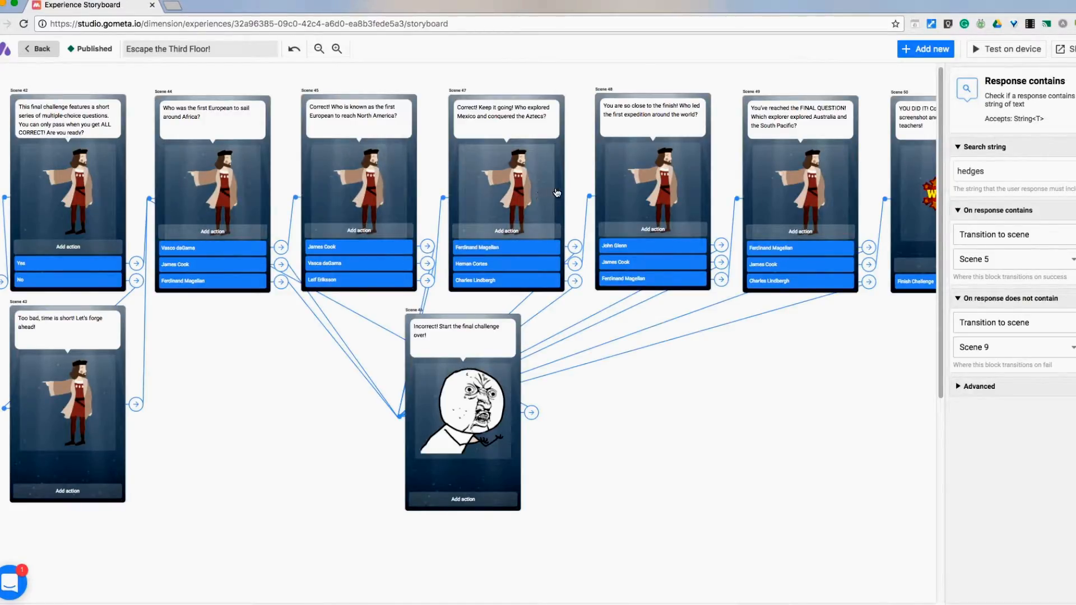
{"action": "mouse_move", "coordinate": [475, 204]}
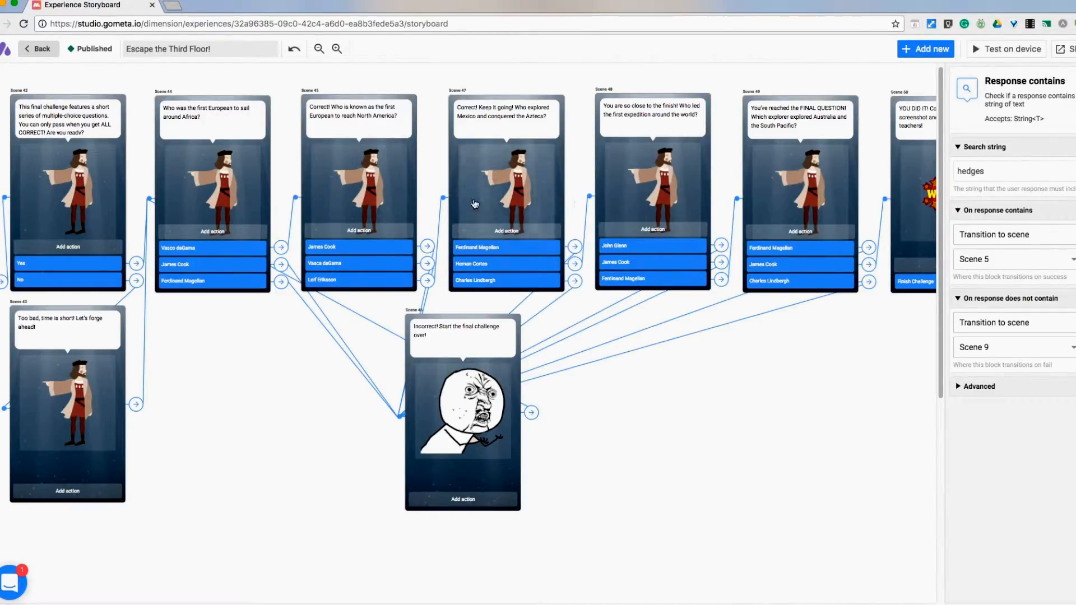
{"action": "mouse_move", "coordinate": [230, 222]}
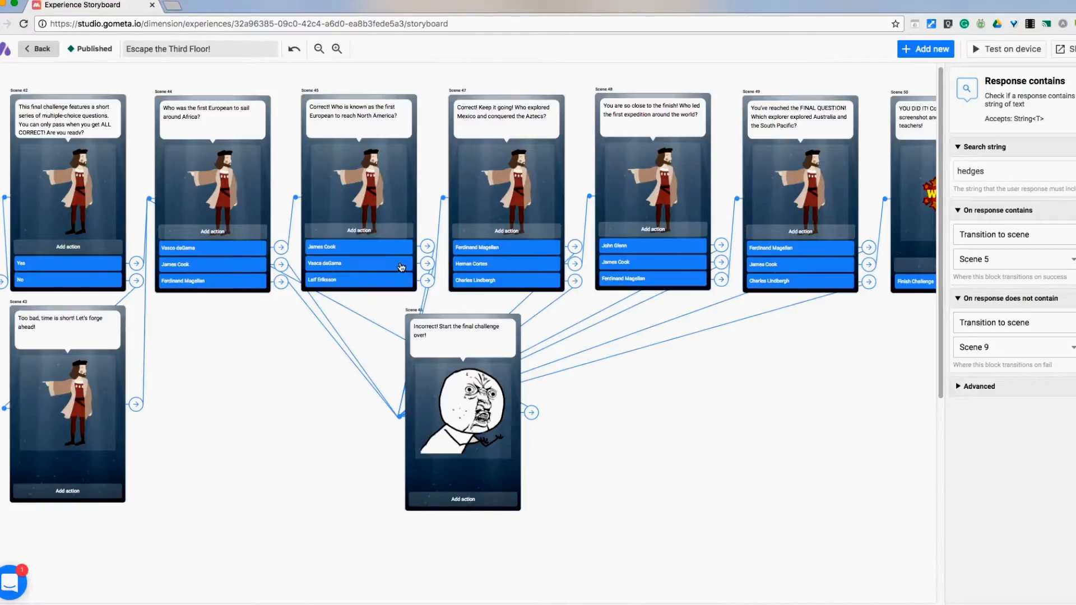
{"action": "mouse_move", "coordinate": [513, 354]}
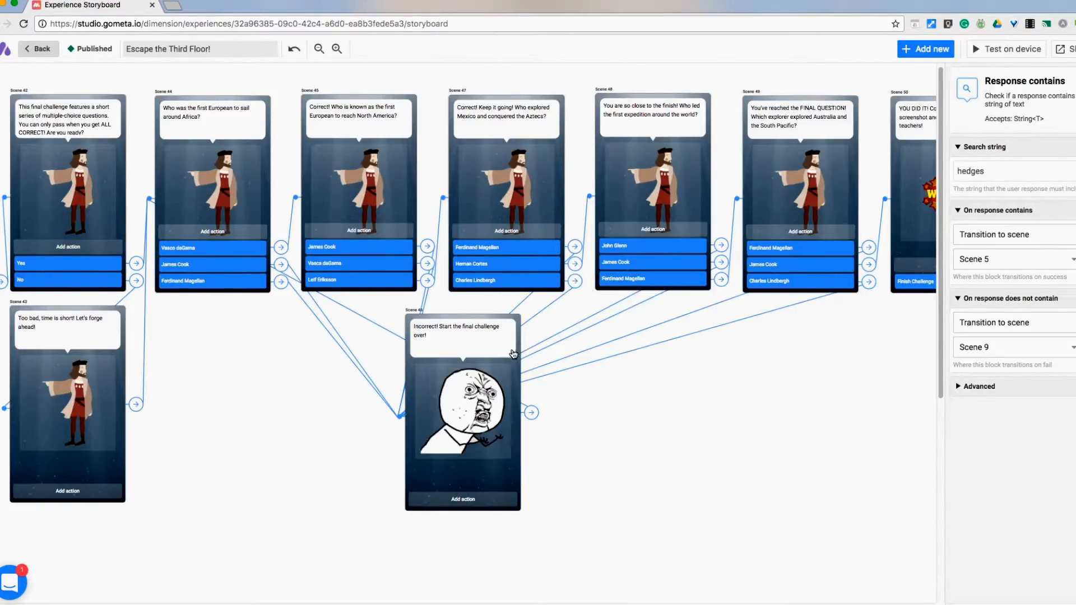
{"action": "mouse_move", "coordinate": [442, 347]}
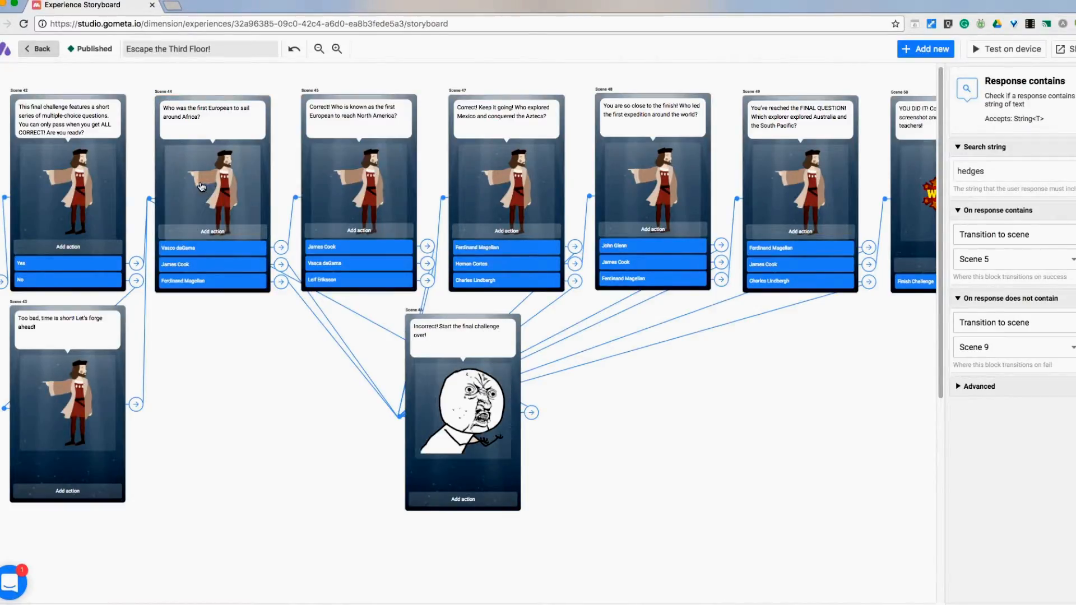
{"action": "mouse_move", "coordinate": [229, 250]}
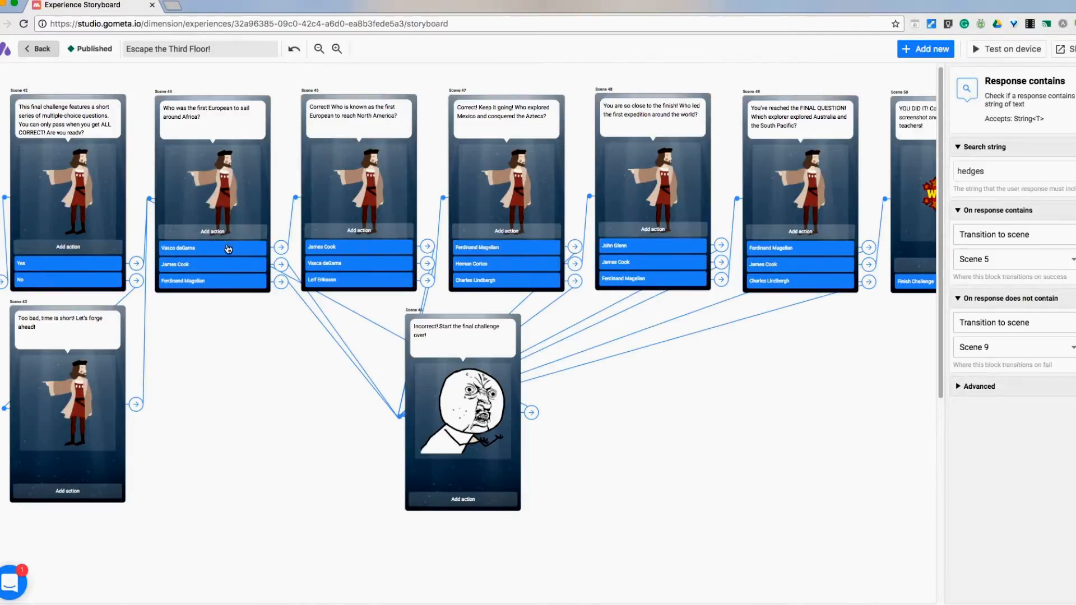
{"action": "mouse_move", "coordinate": [620, 250]}
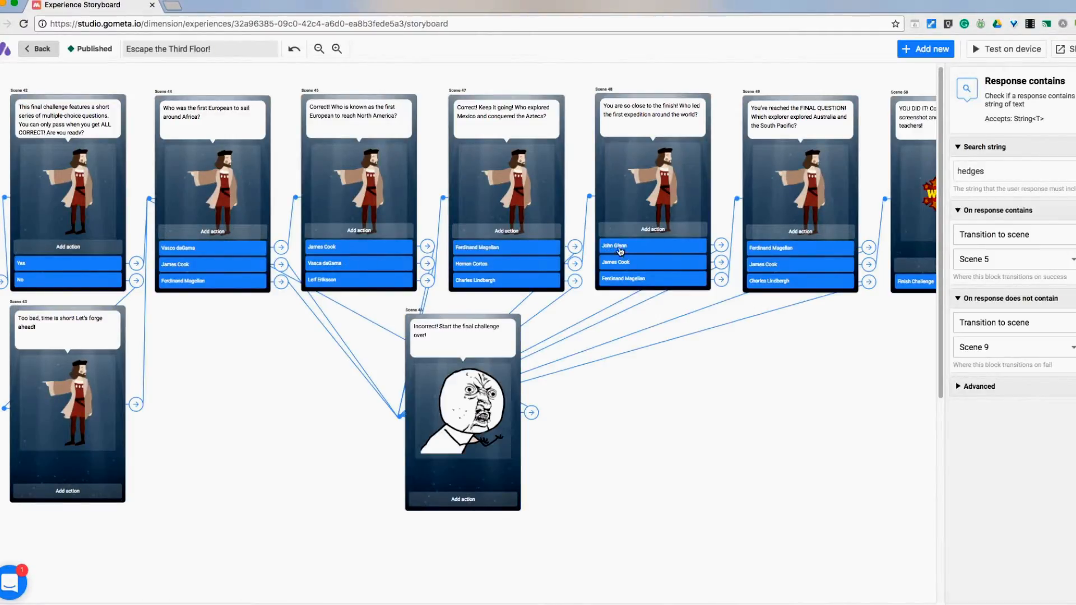
{"action": "mouse_move", "coordinate": [207, 171]}
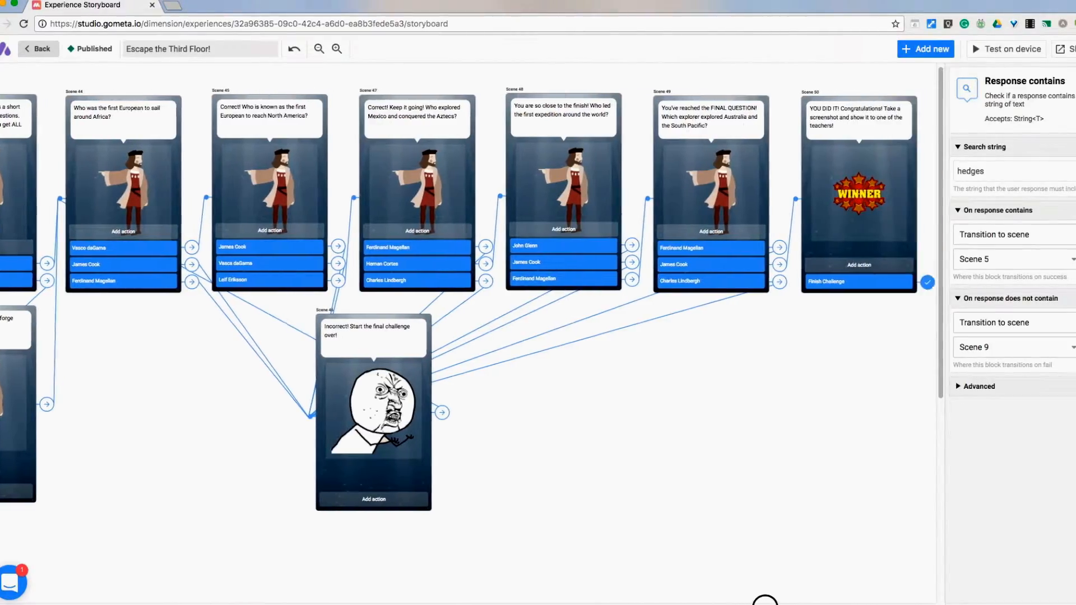
{"action": "scroll", "scroll_direction": "left", "scroll_amount": 3}
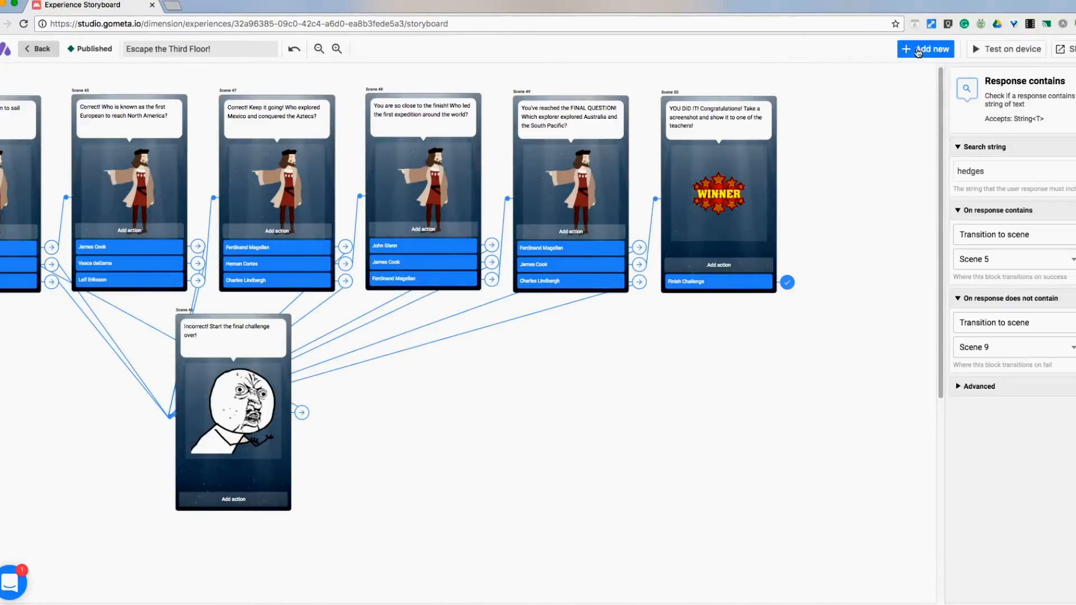
{"action": "left_click", "coordinate": [930, 49]}
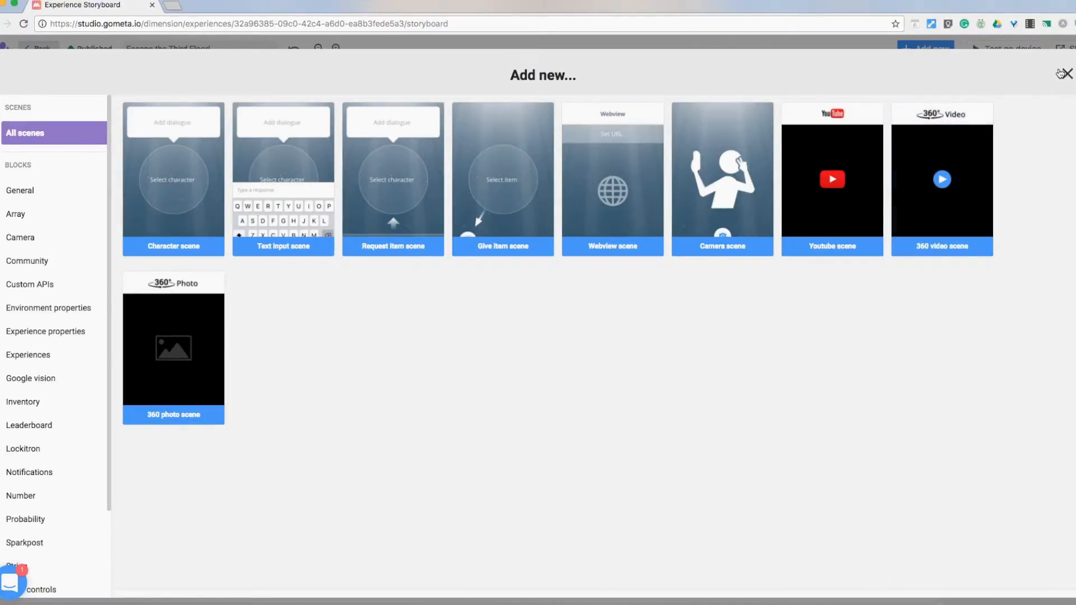
{"action": "mouse_move", "coordinate": [1066, 79]}
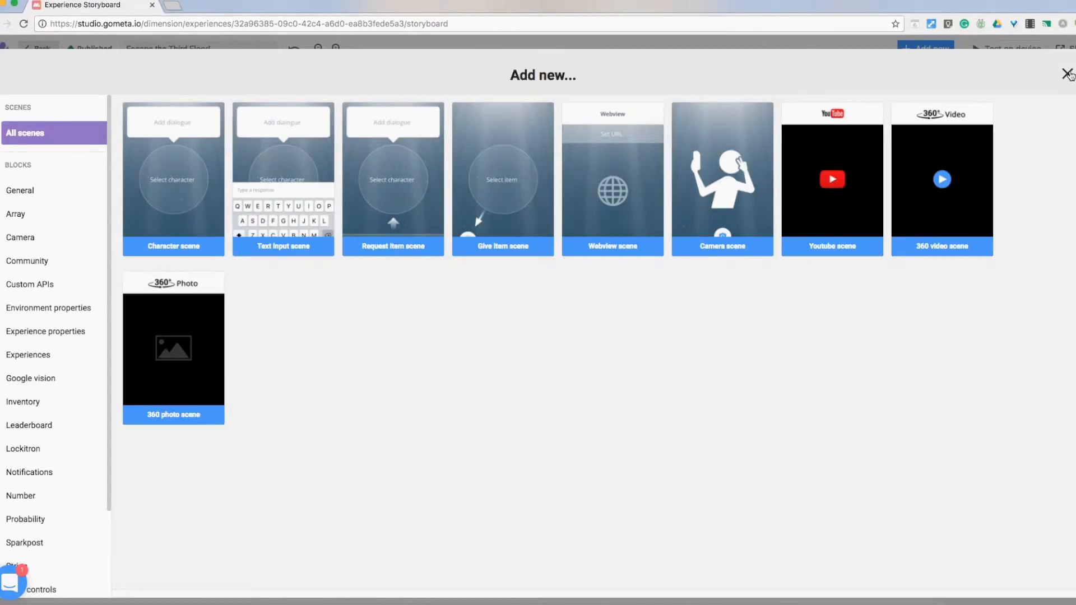
{"action": "left_click", "coordinate": [1068, 73]}
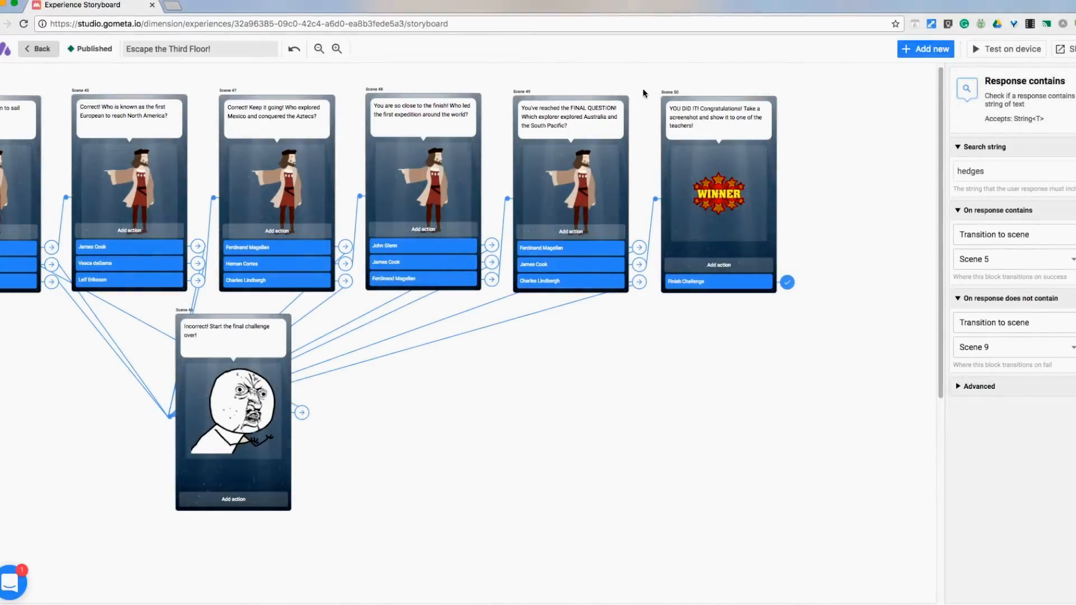